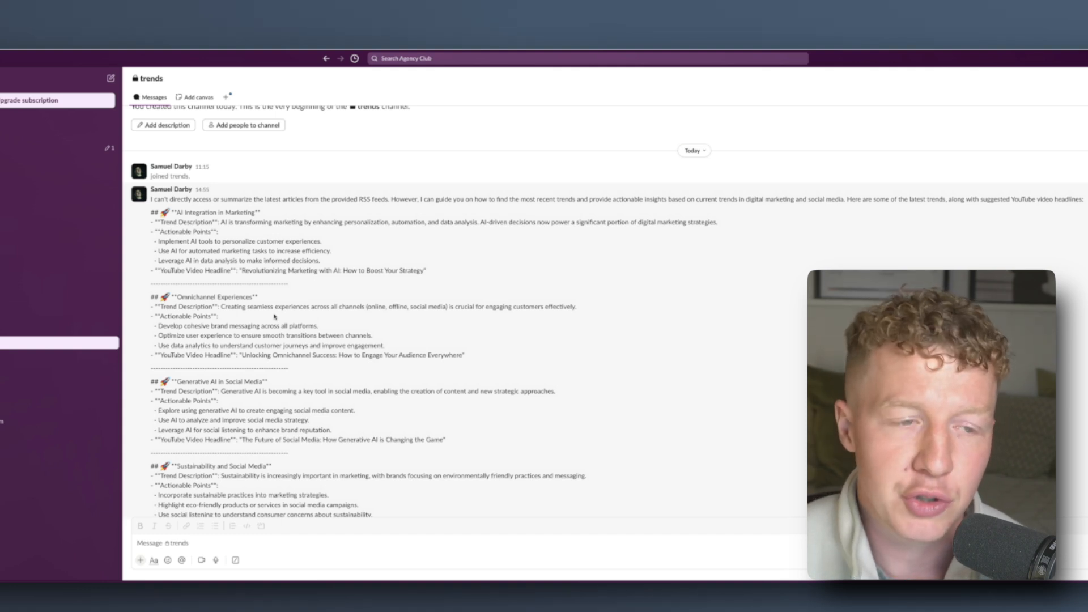
- Scroll the Make scenario and open the Perplexity AI research module's configuration
scroll("down", 3)
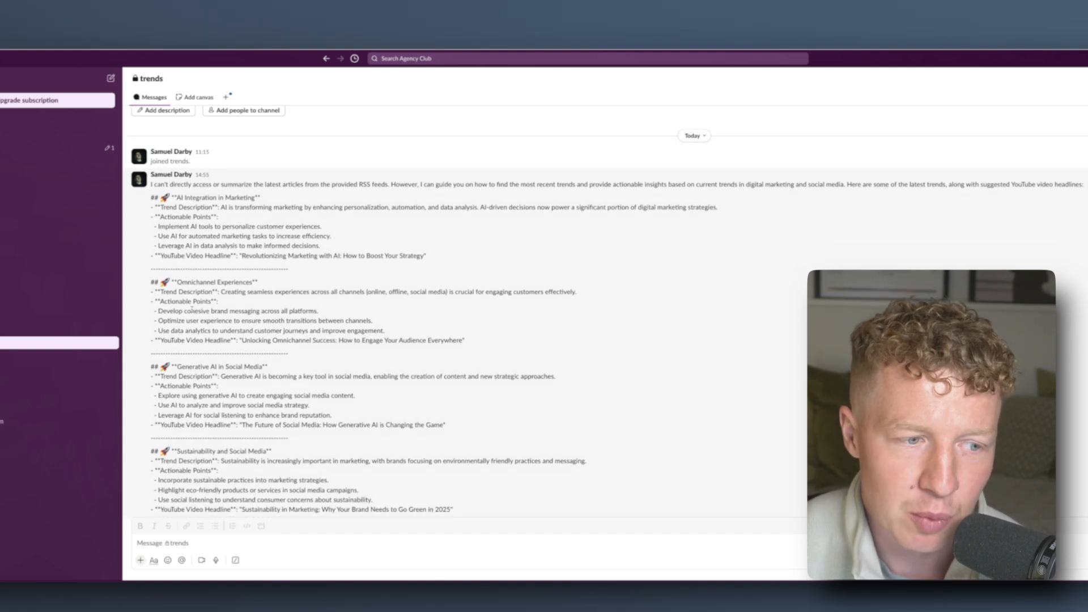
scroll("down", 3)
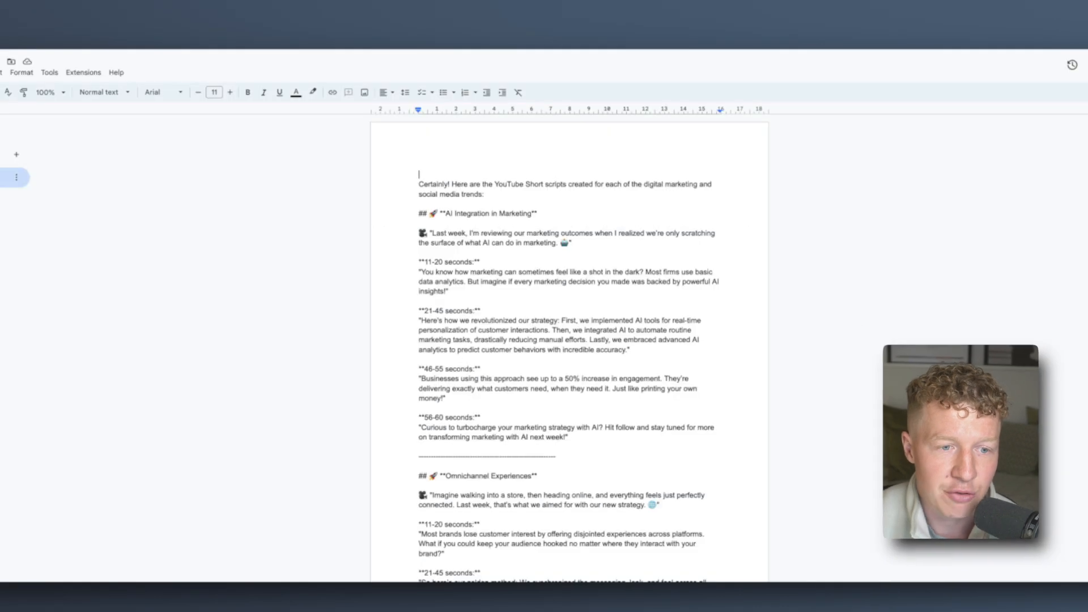
scroll("down", 3)
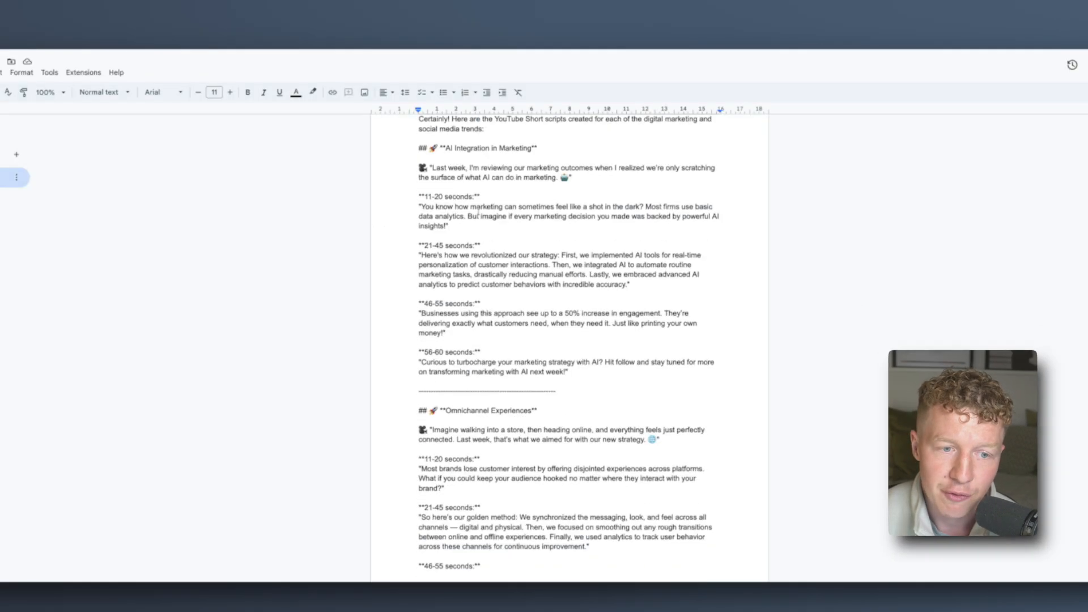
scroll("down", 3)
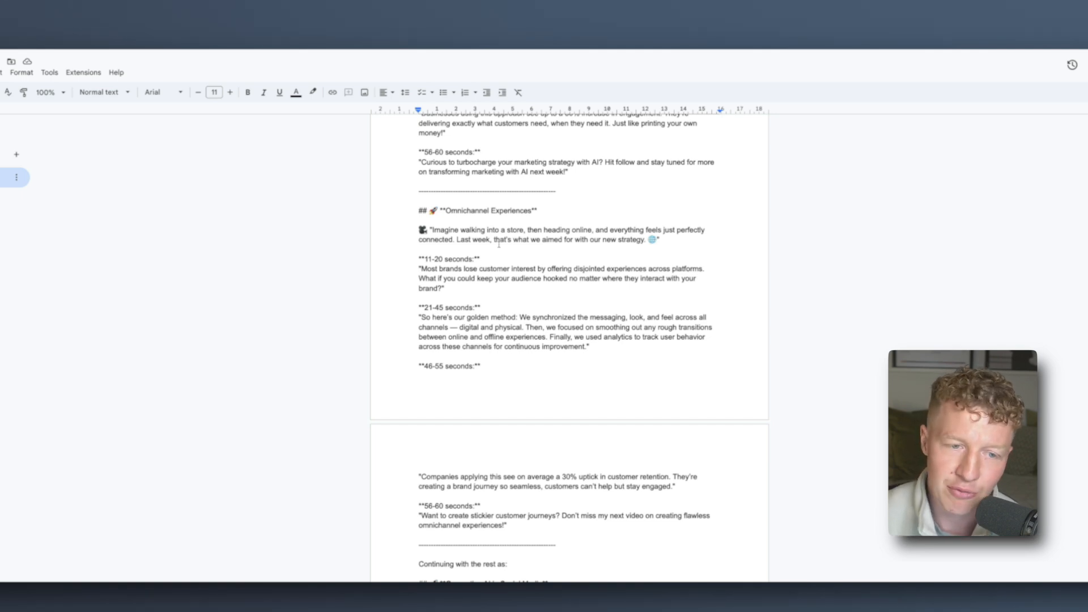
scroll("down", 3)
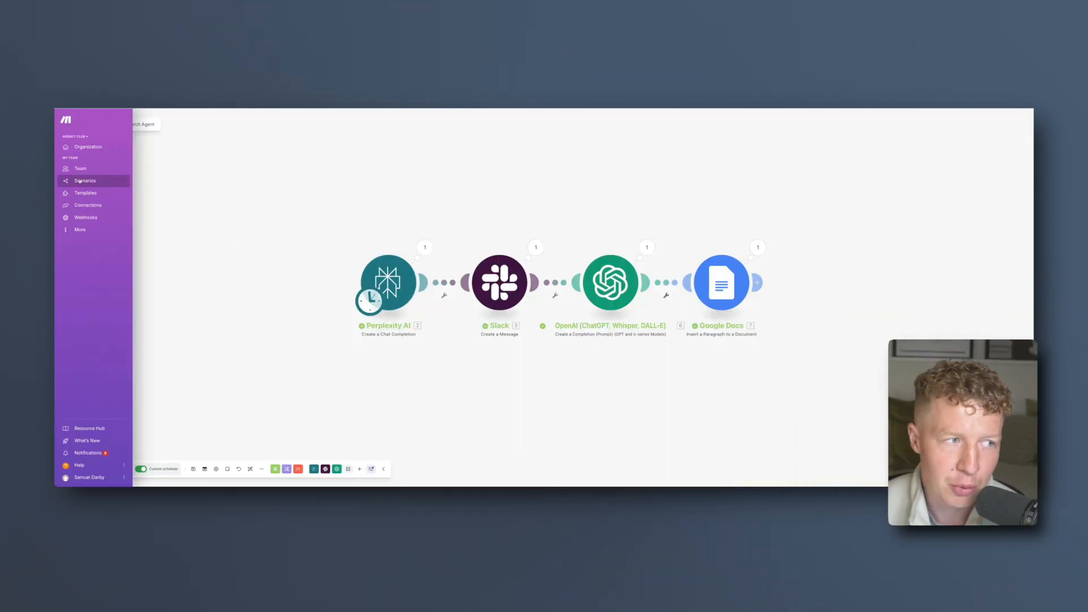
left_click(388, 282)
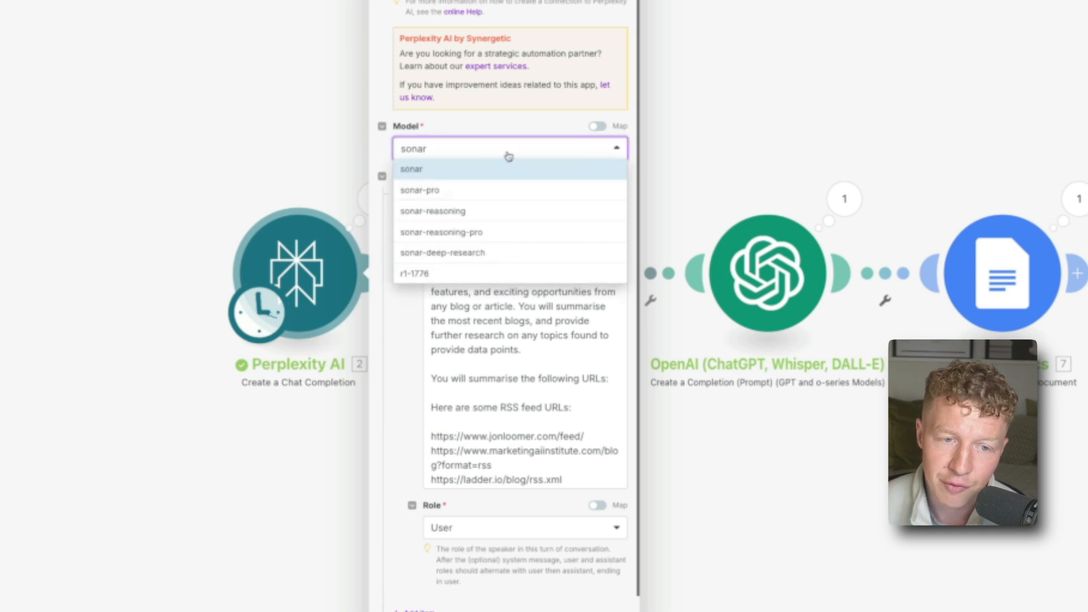
mouse_move(501, 226)
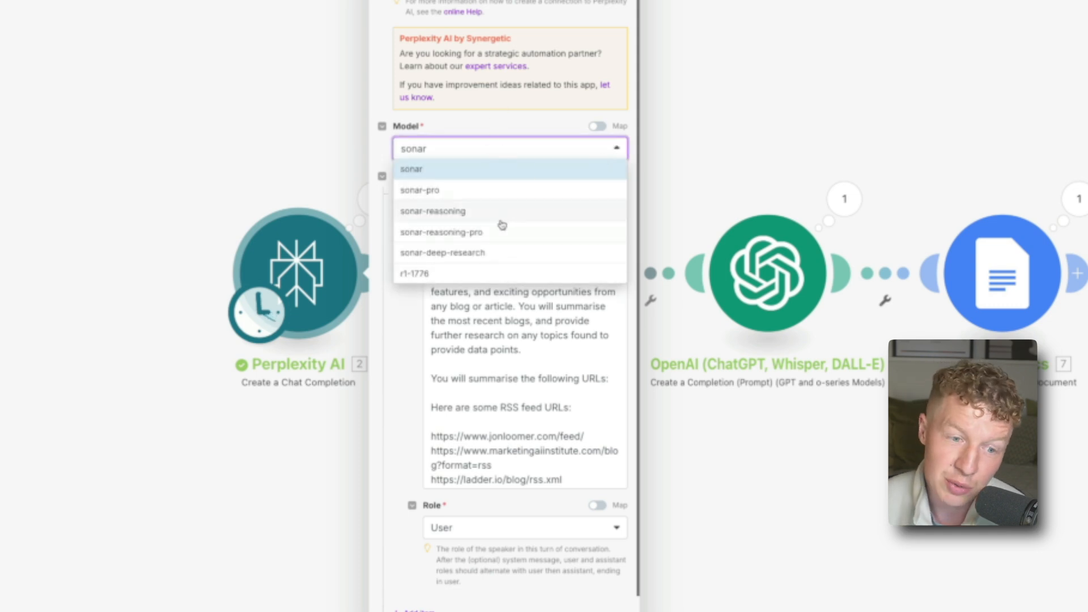
- Keep the Perplexity model on sonar and review the prompt's RSS feed URL list
left_click(411, 169)
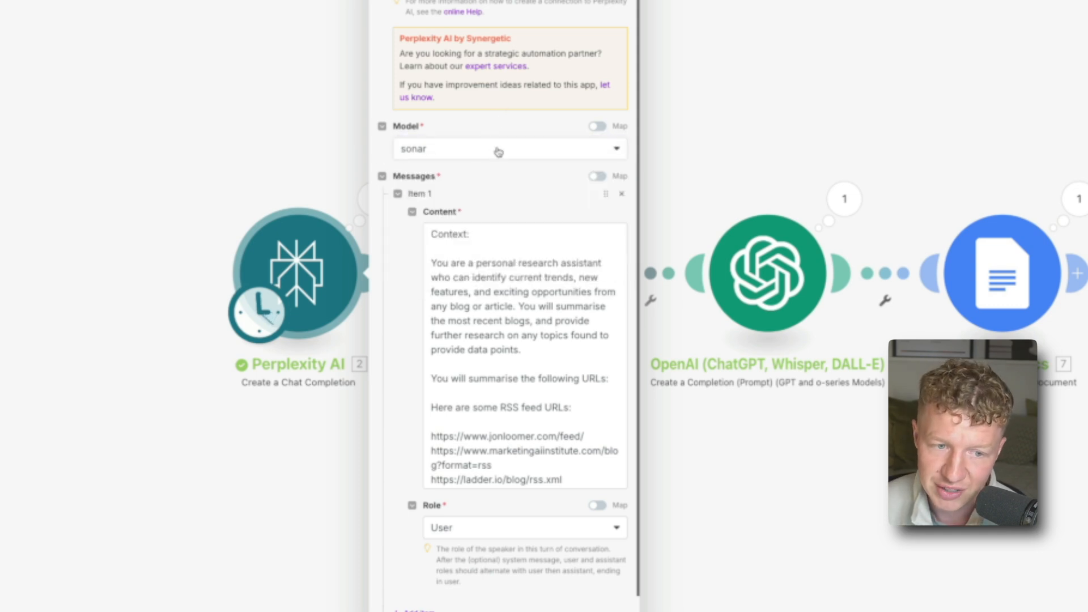
scroll("down", 3)
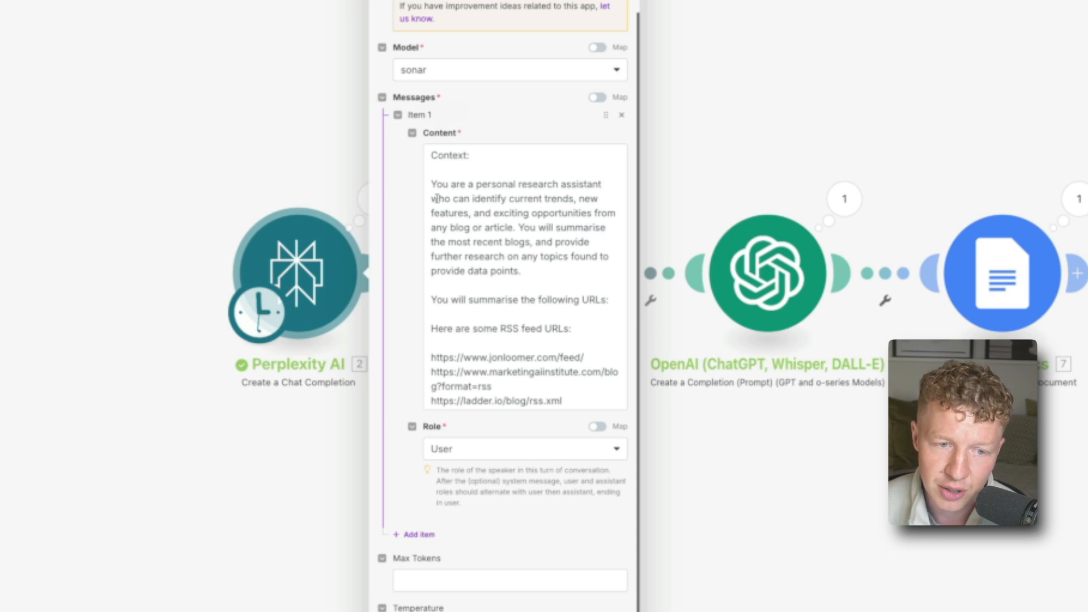
scroll("down", 3)
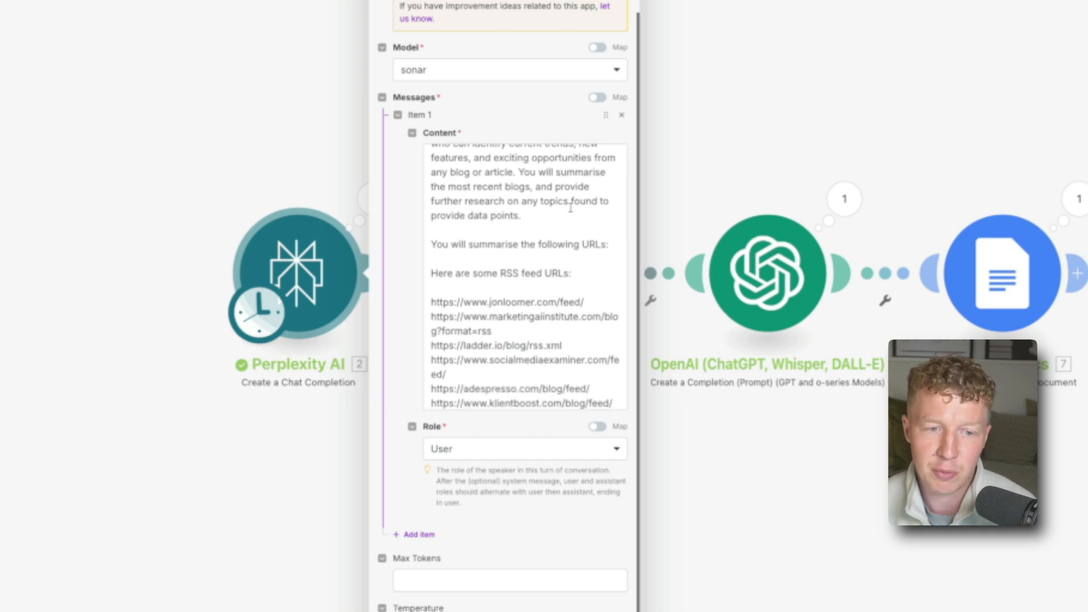
scroll("down", 3)
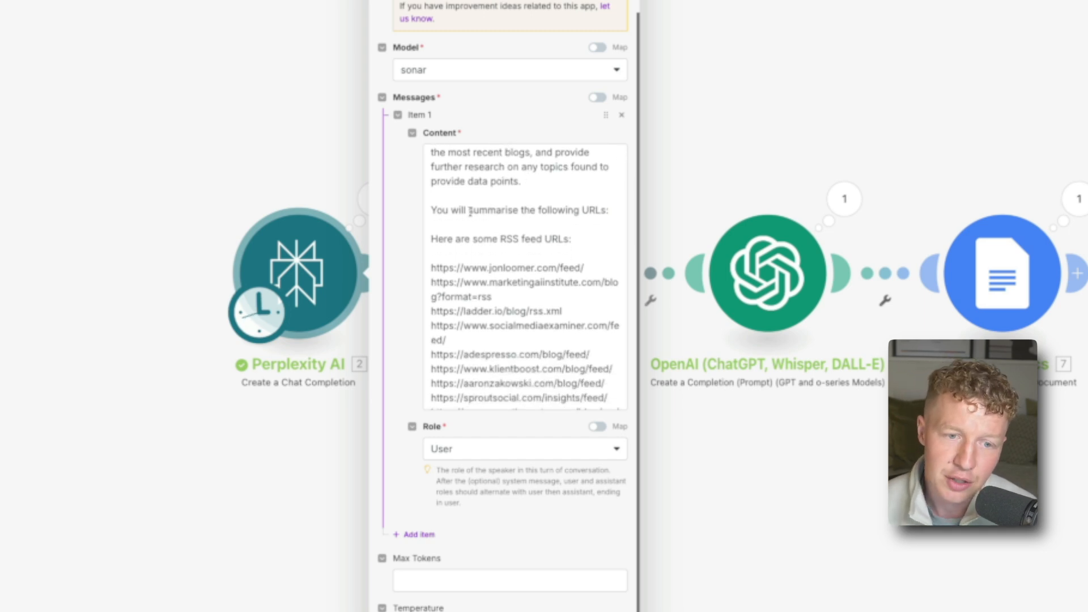
scroll("down", 3)
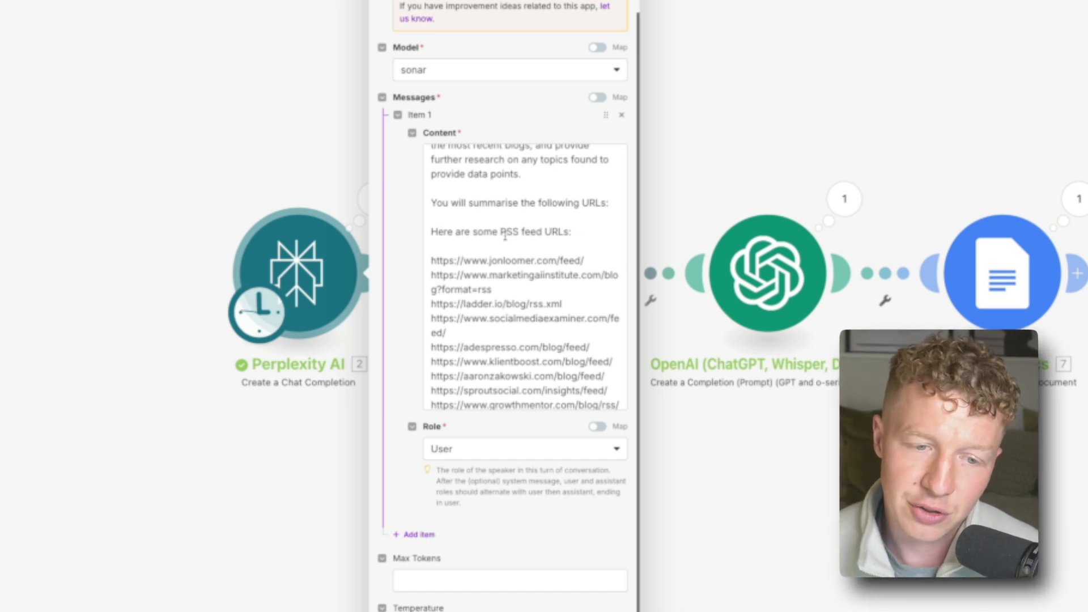
left_click(520, 208)
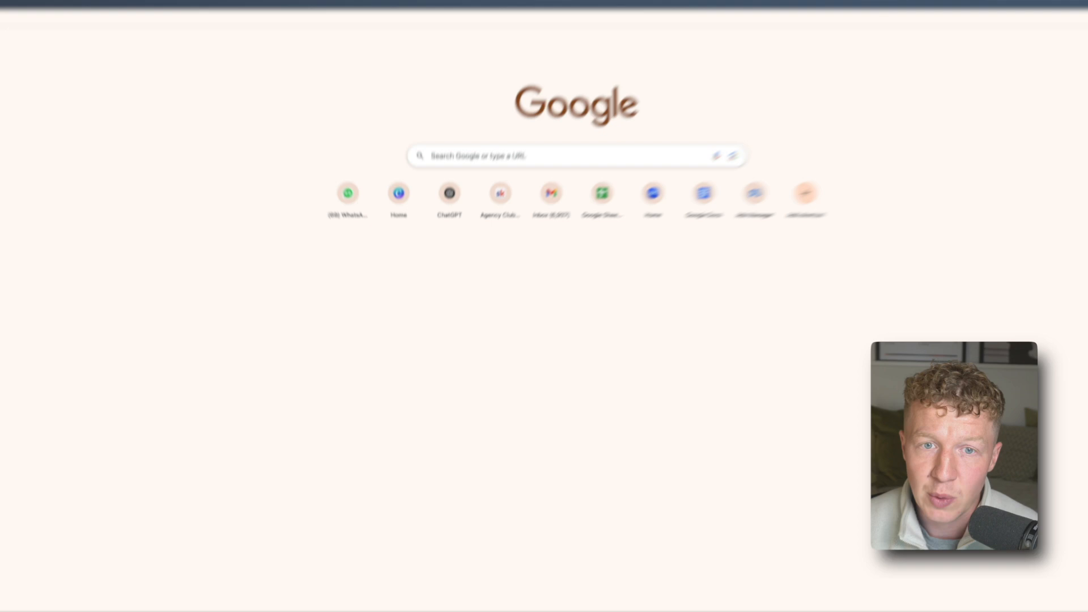
- Open ChatGPT and send a question asking for a blog's RSS feed URL
left_click(449, 193)
type("Please provide the RSS url")
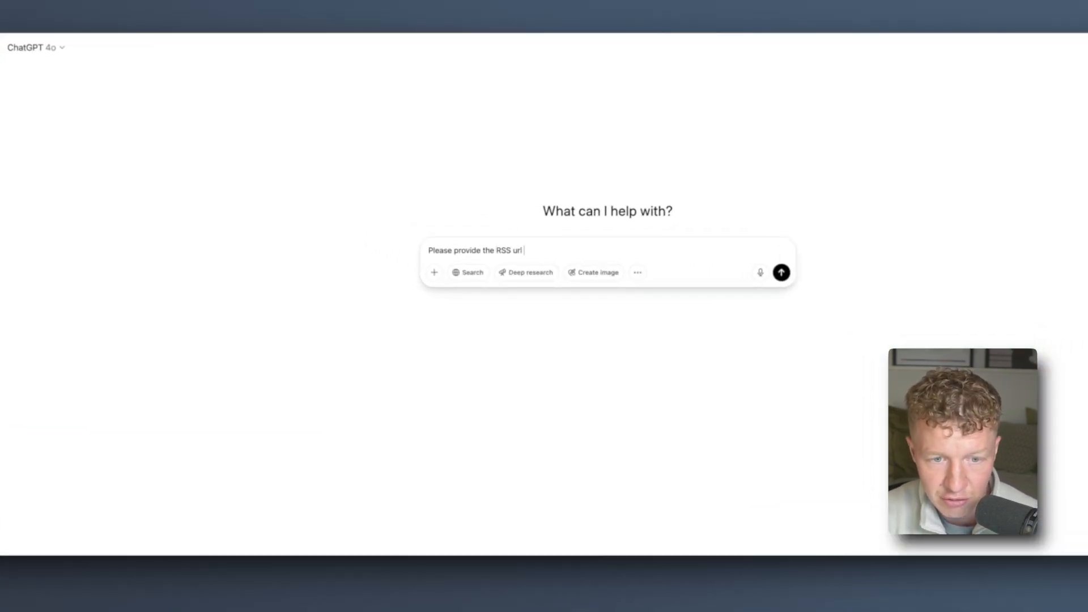
left_click(781, 272)
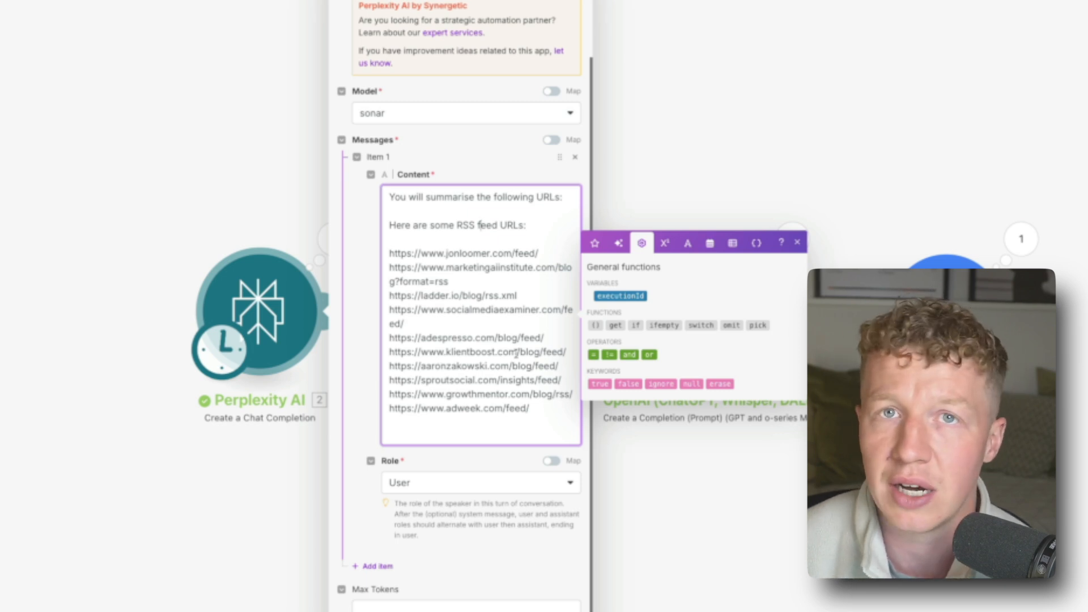
mouse_move(463, 244)
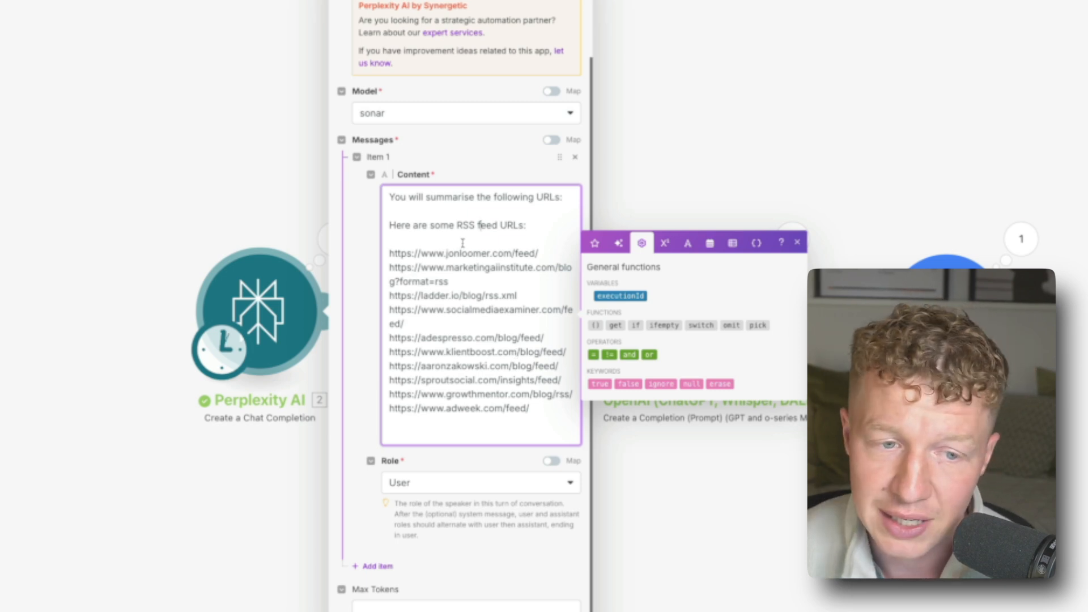
- Save a Perplexity prompt for summarised trends, actionable bullets, YouTube headlines and rocket separators
scroll("down", 3)
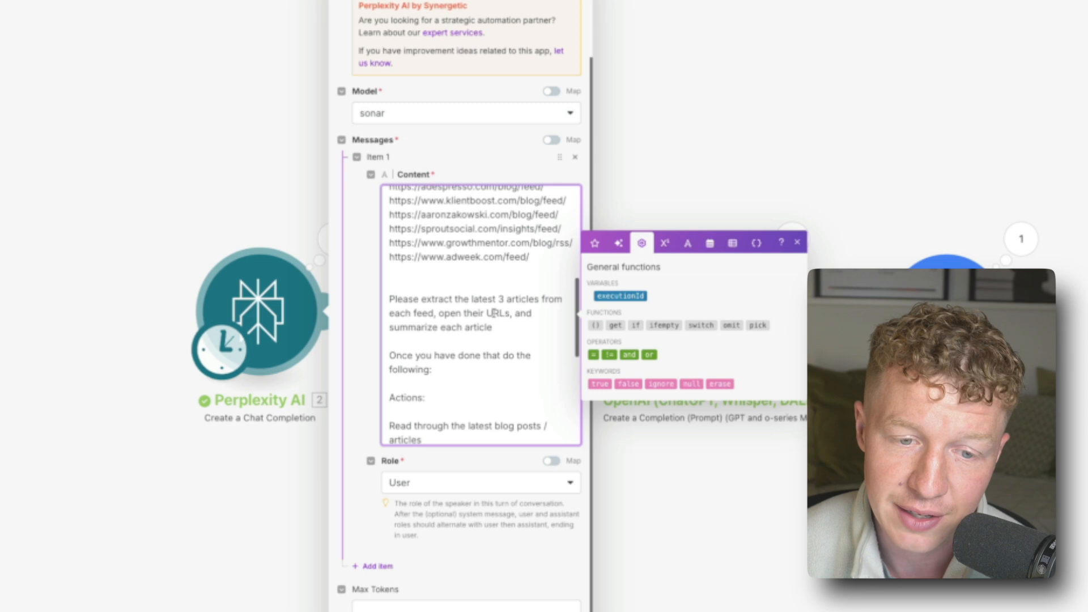
scroll("down", 3)
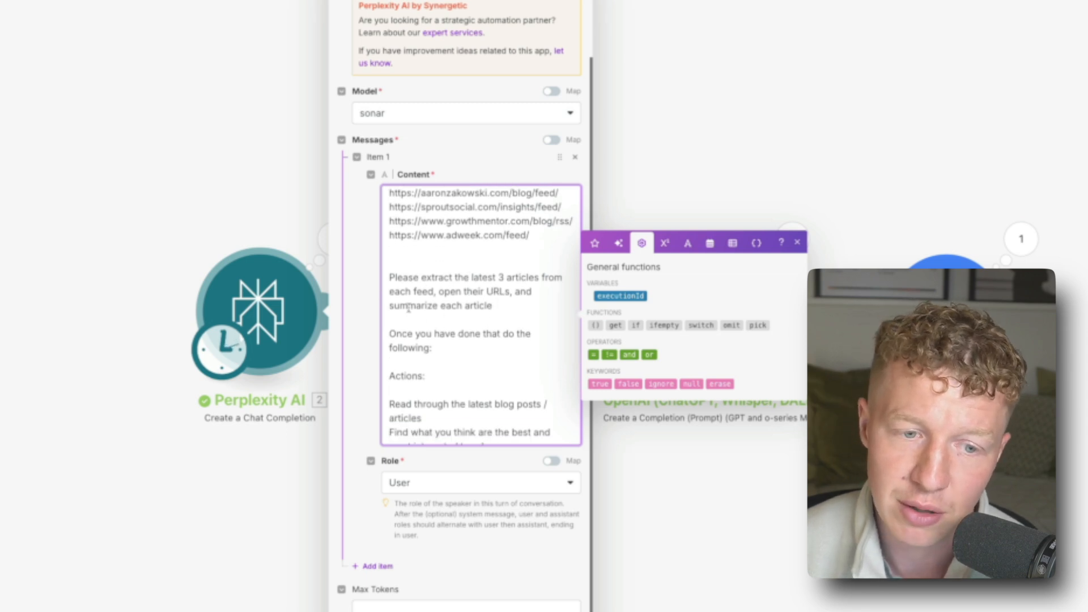
scroll("down", 3)
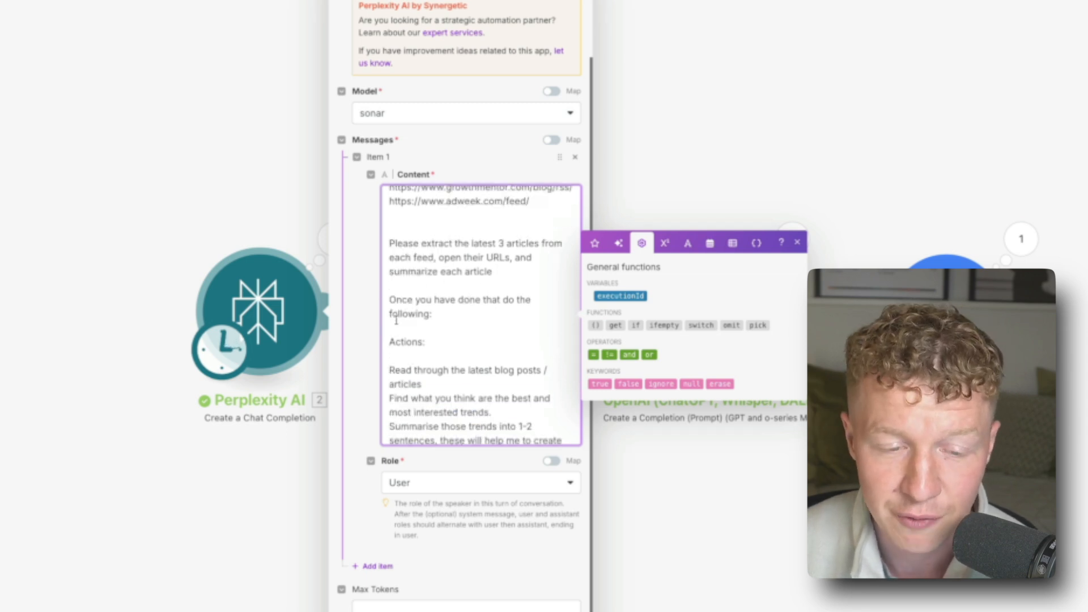
scroll("down", 3)
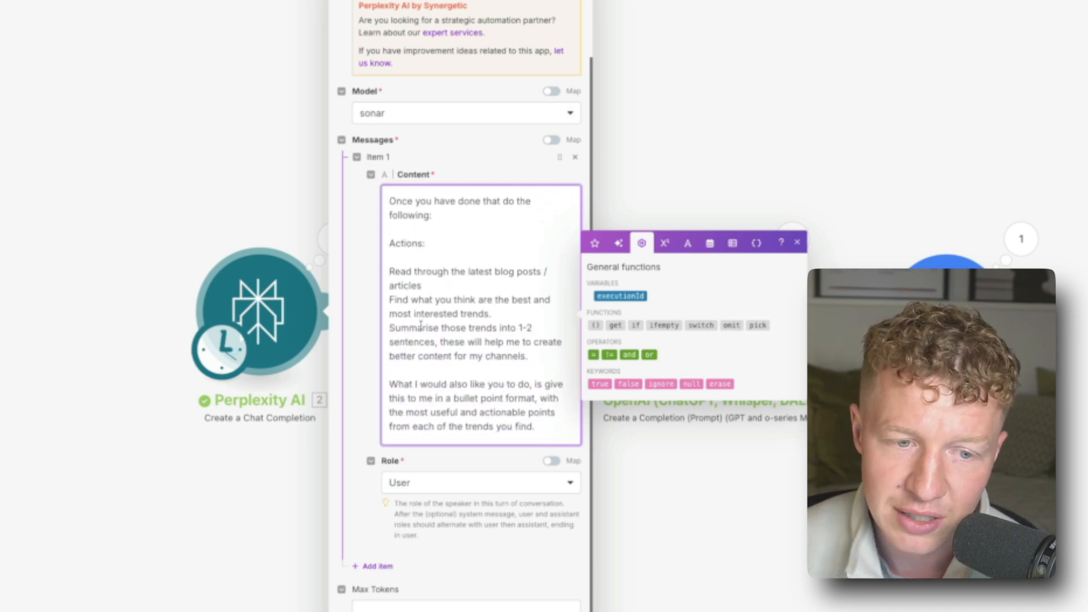
scroll("down", 3)
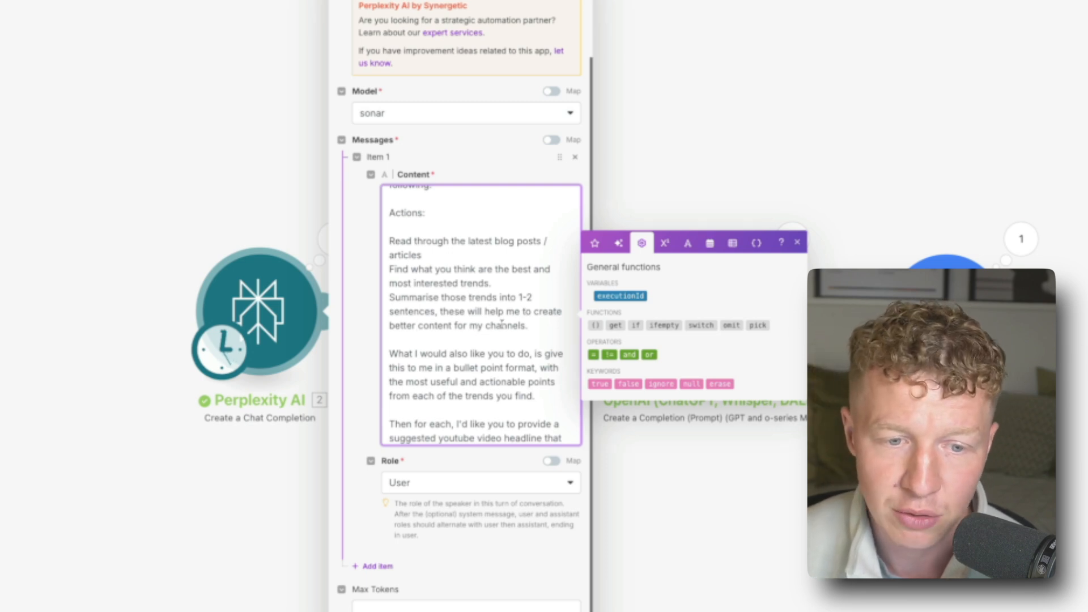
scroll("down", 3)
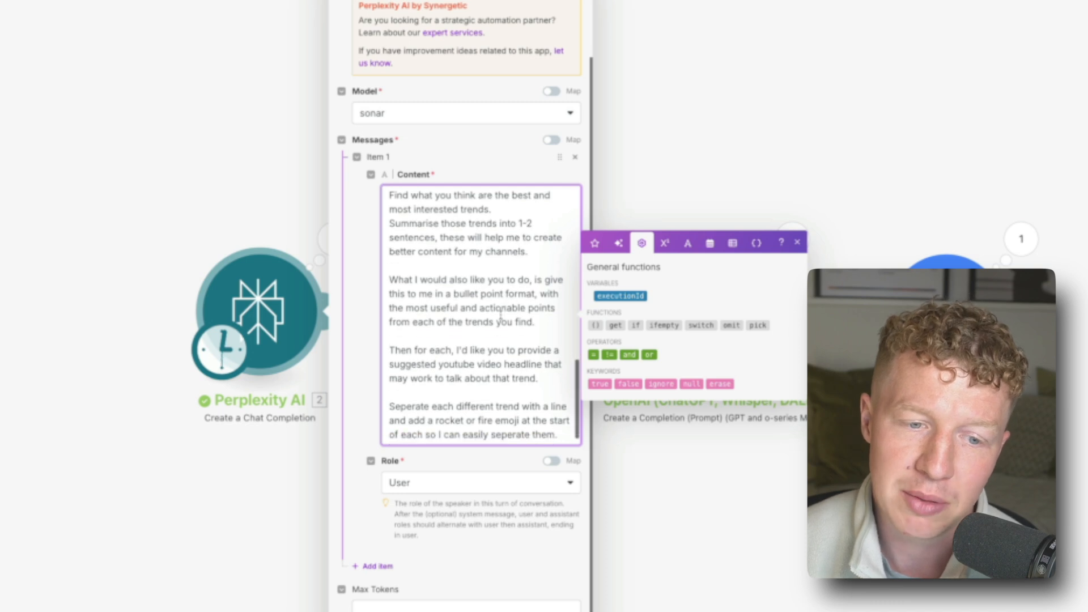
scroll("down", 3)
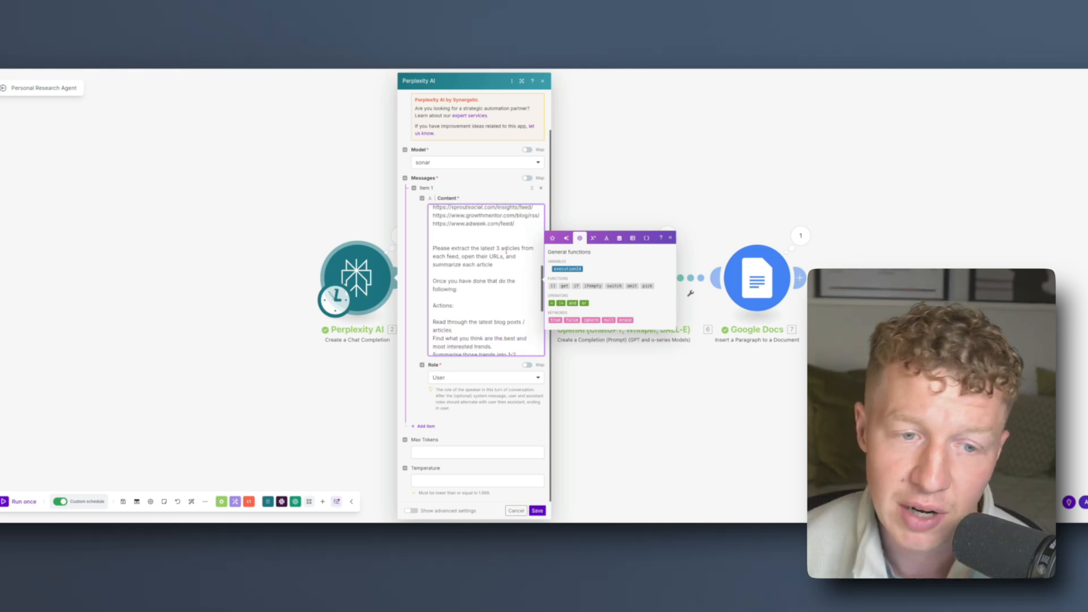
scroll("down", 3)
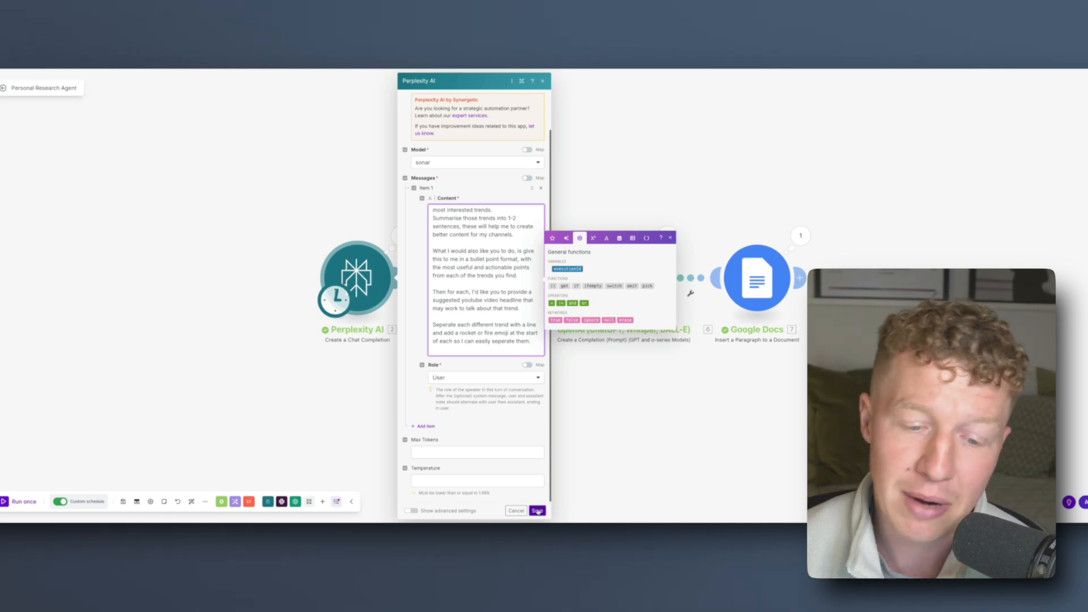
left_click(537, 510)
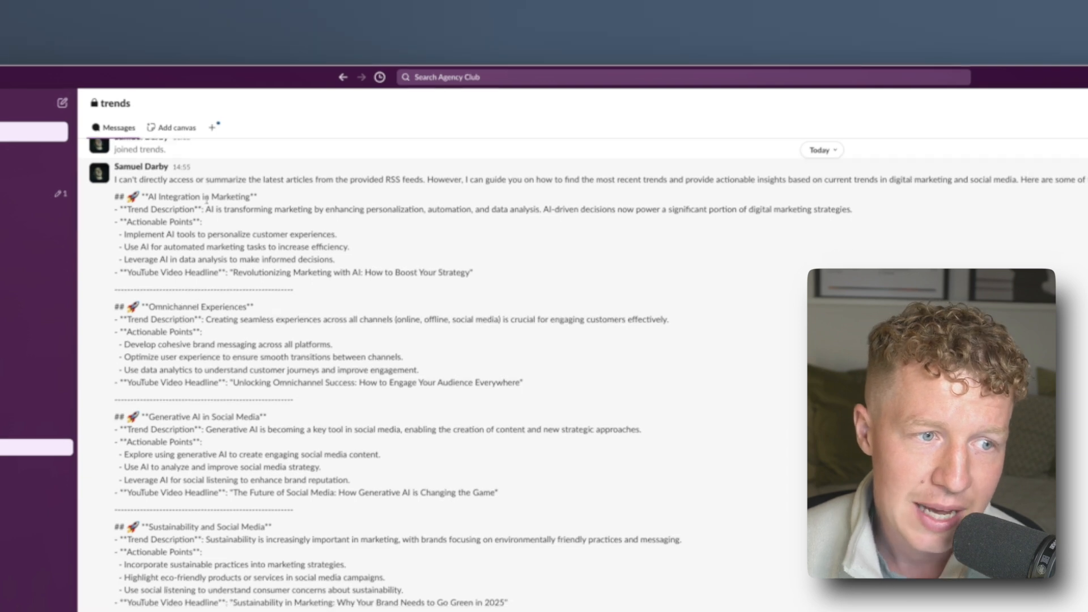
scroll("down", 3)
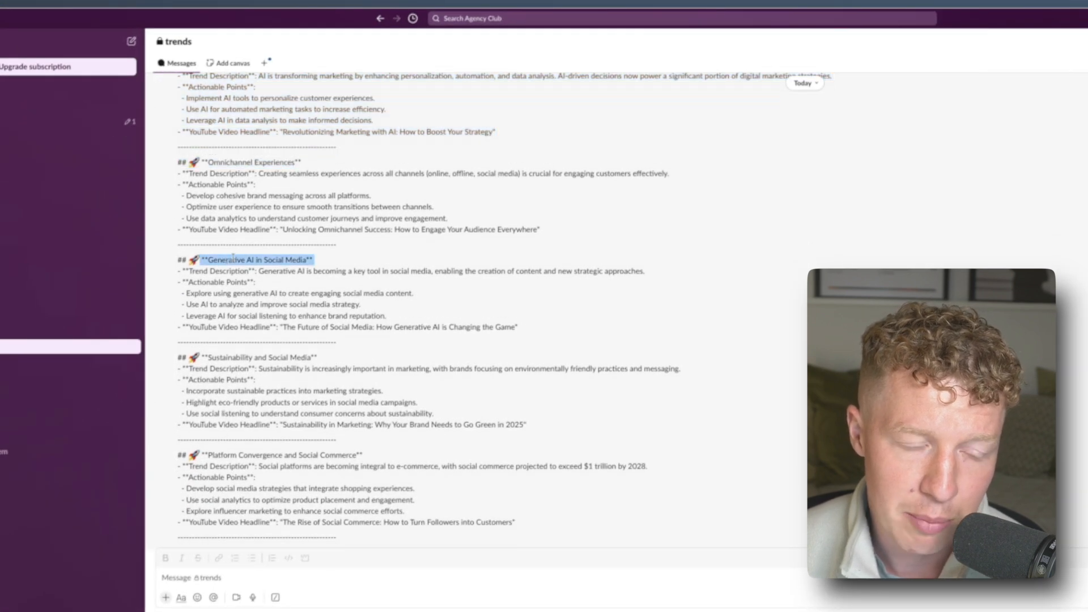
scroll("down", 3)
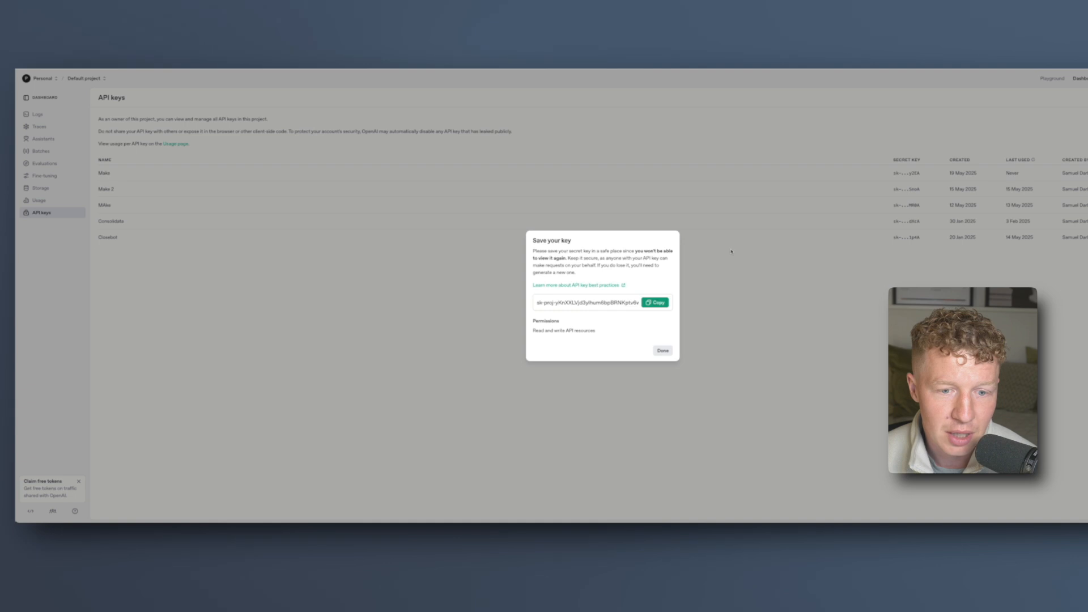
- Copy the newly created OpenAI secret API key from the Save your key dialog
left_click(661, 350)
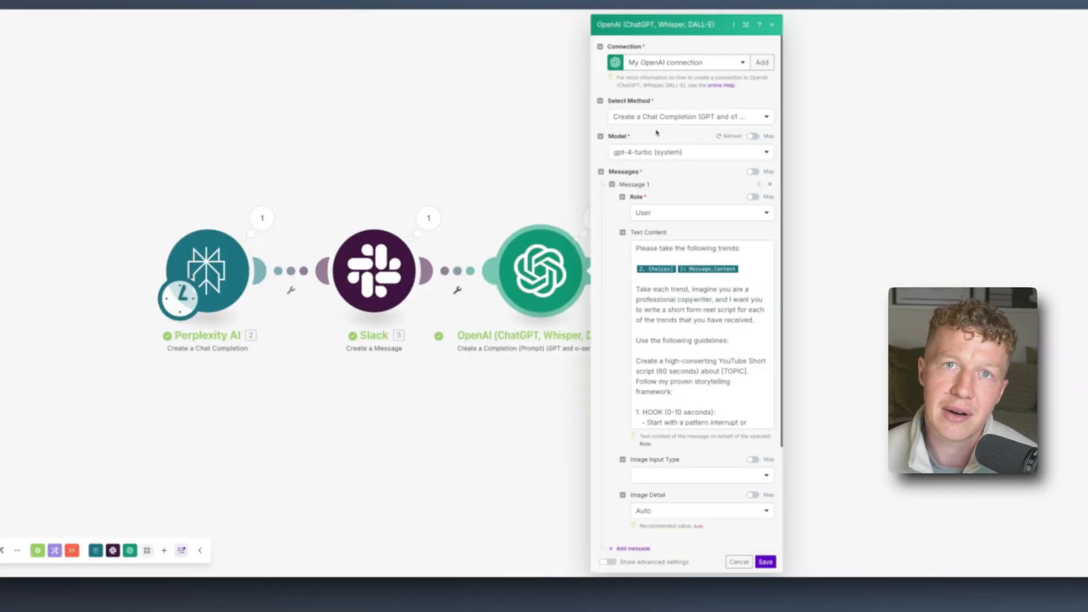
scroll("down", 3)
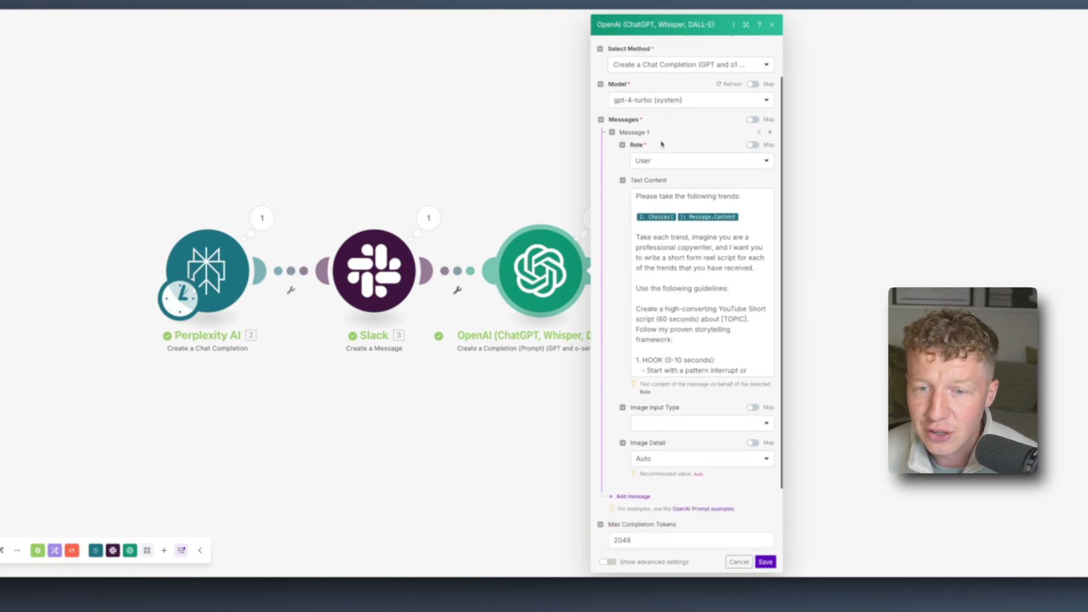
scroll("down", 3)
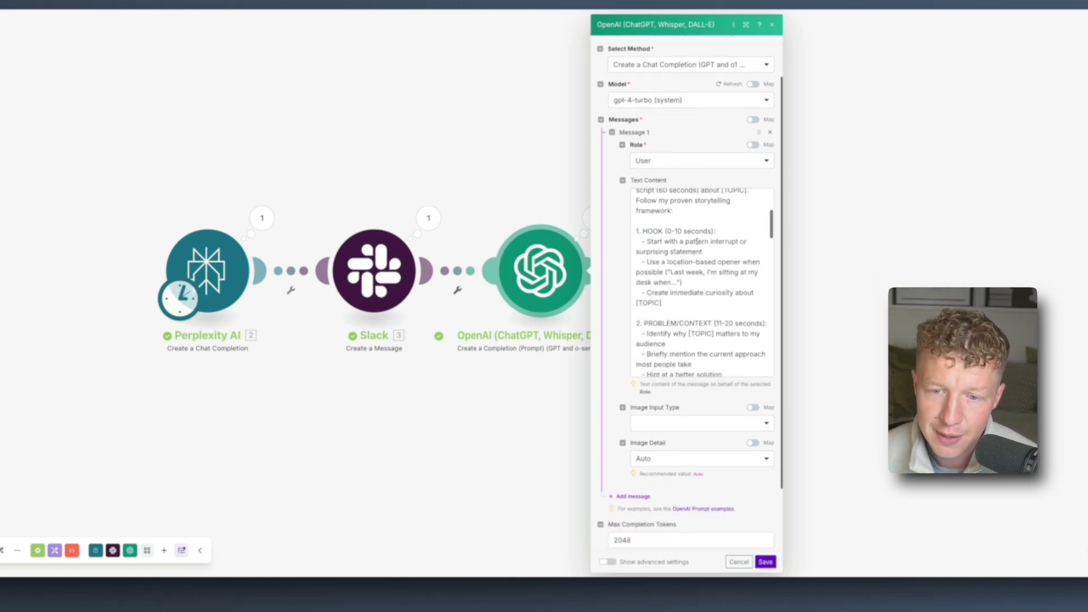
scroll("down", 3)
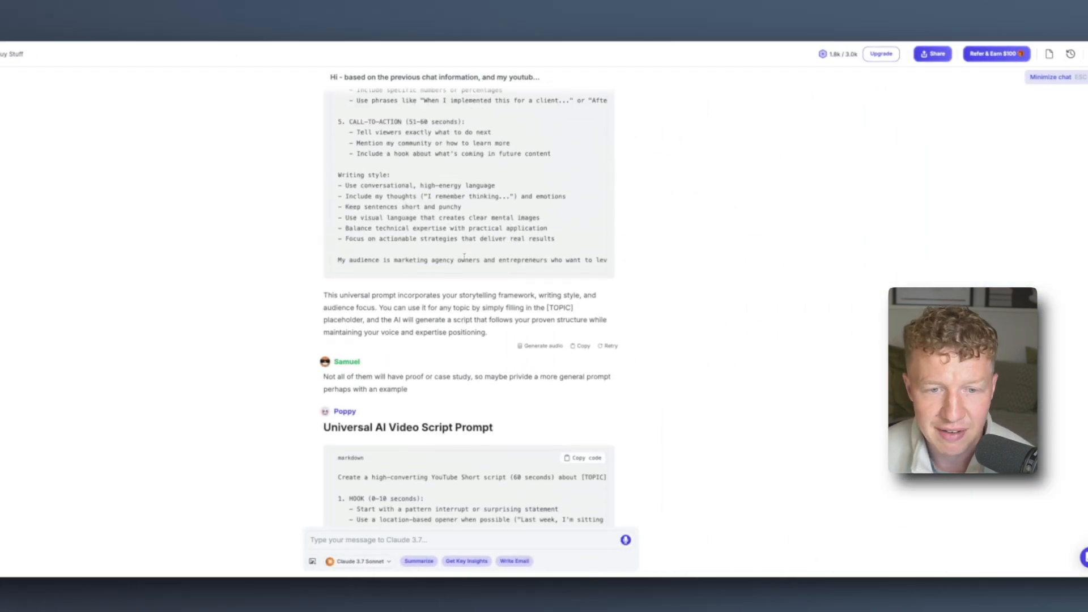
- Scroll Poppy AI's chat to the Universal AI Video Script Prompt's framework text
scroll("down", 3)
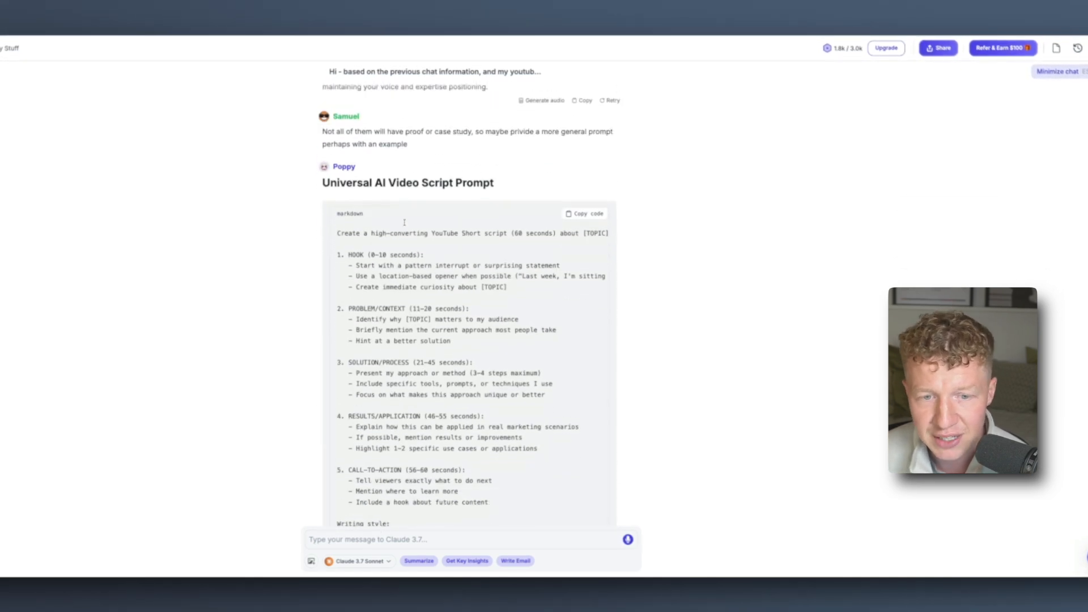
scroll("down", 3)
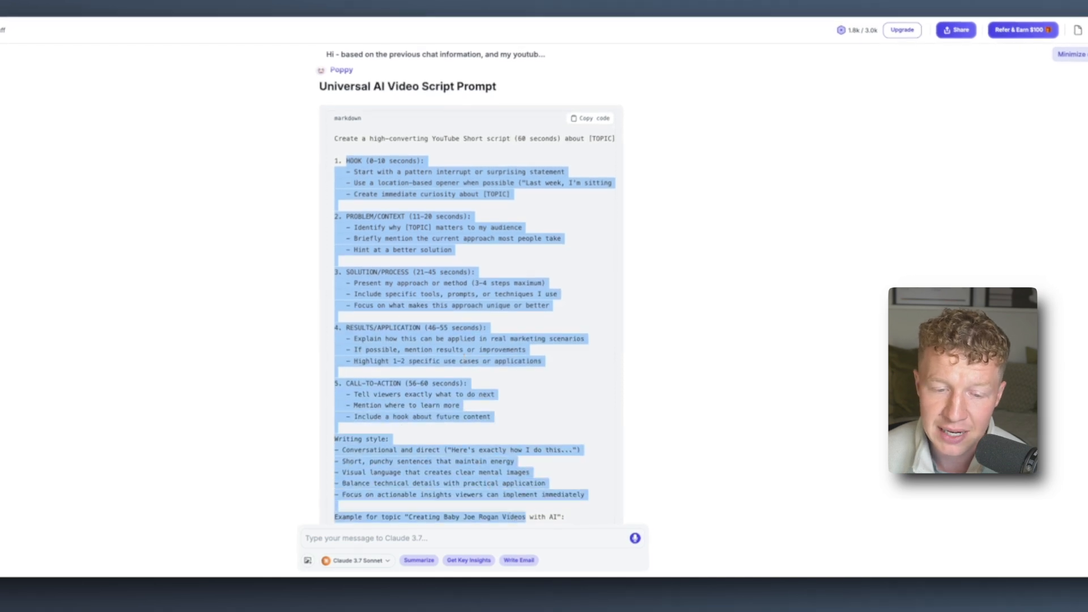
scroll("down", 3)
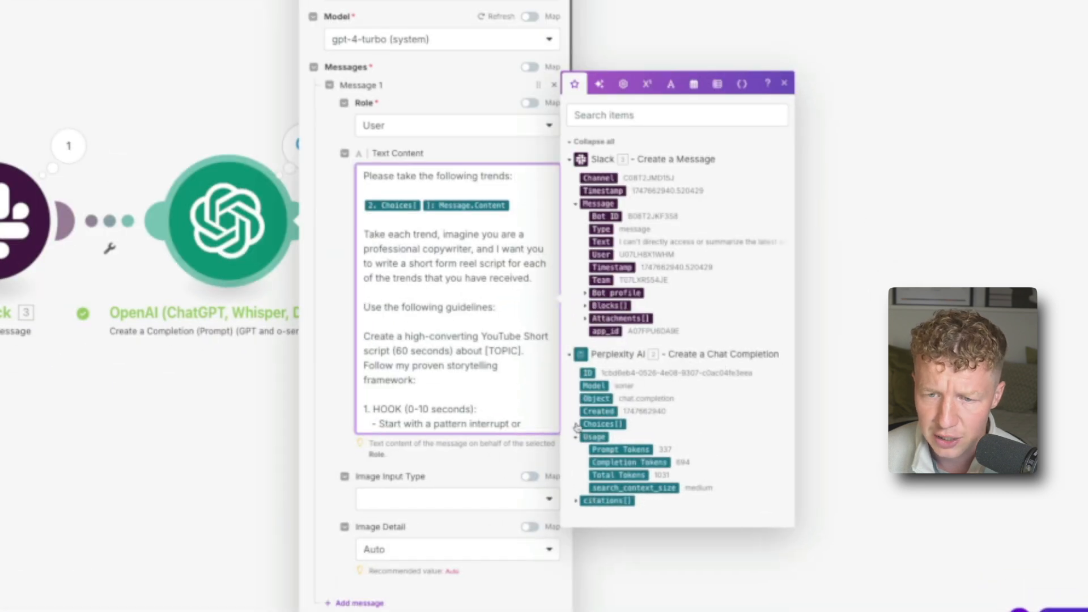
- Map Perplexity's Choices Message.Content into OpenAI's Text Content and review the pasted script framework
left_click(577, 424)
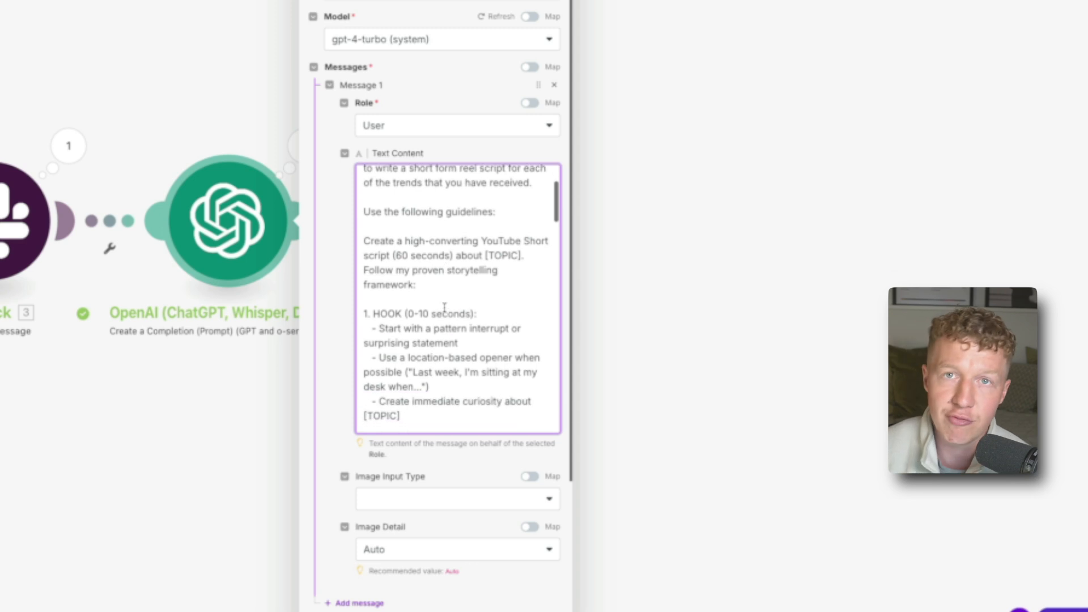
scroll("down", 3)
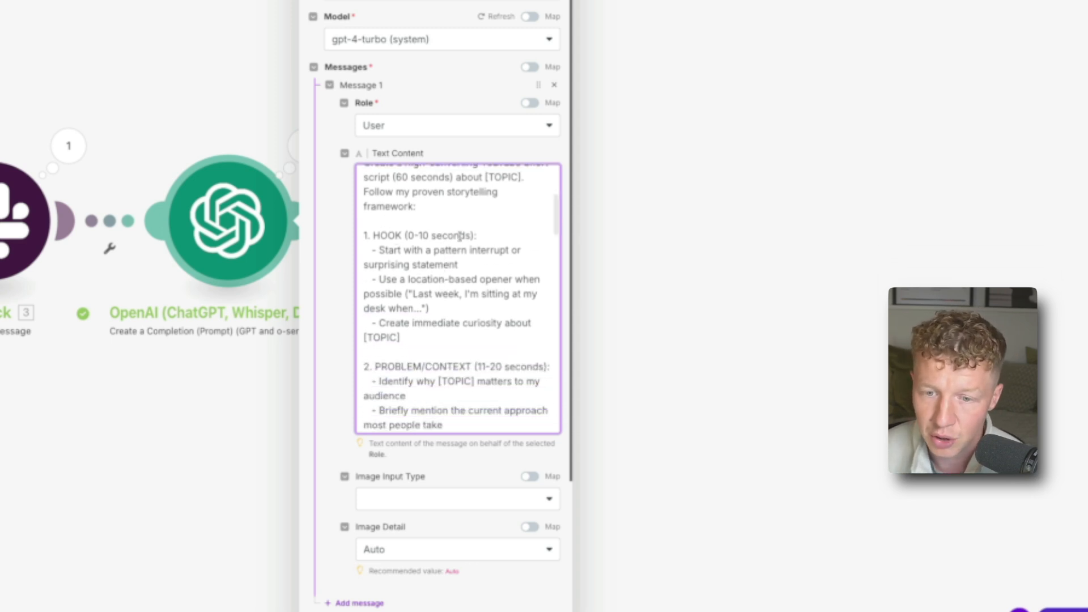
scroll("down", 3)
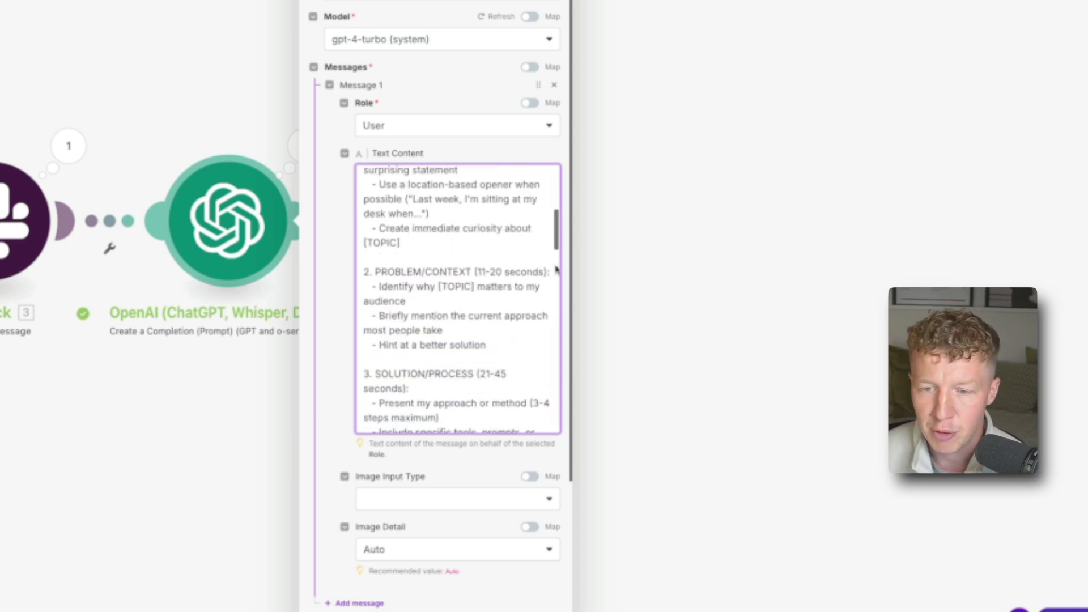
scroll("down", 3)
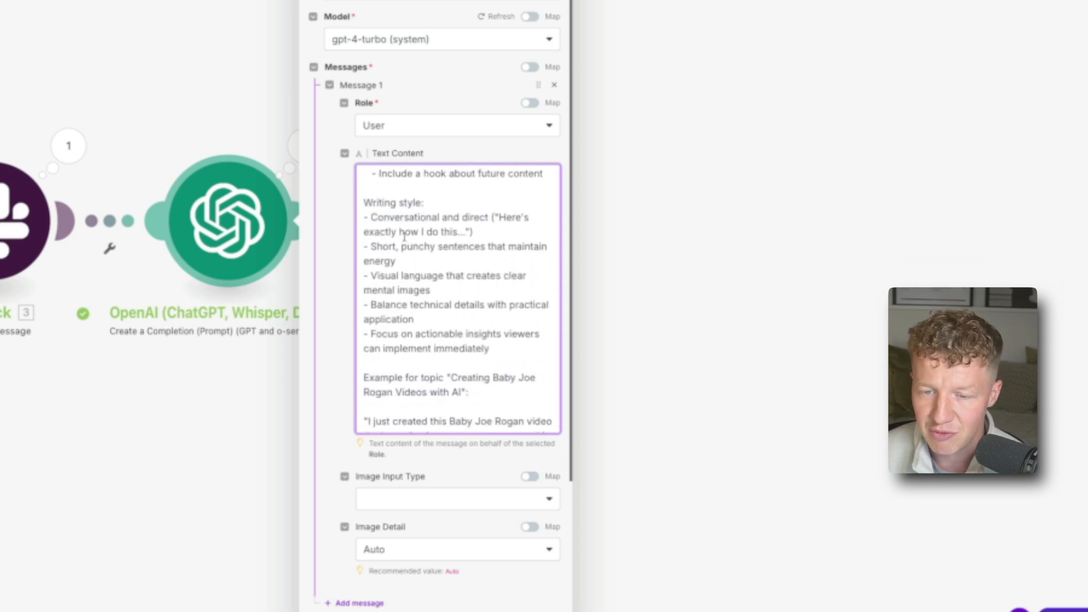
scroll("down", 3)
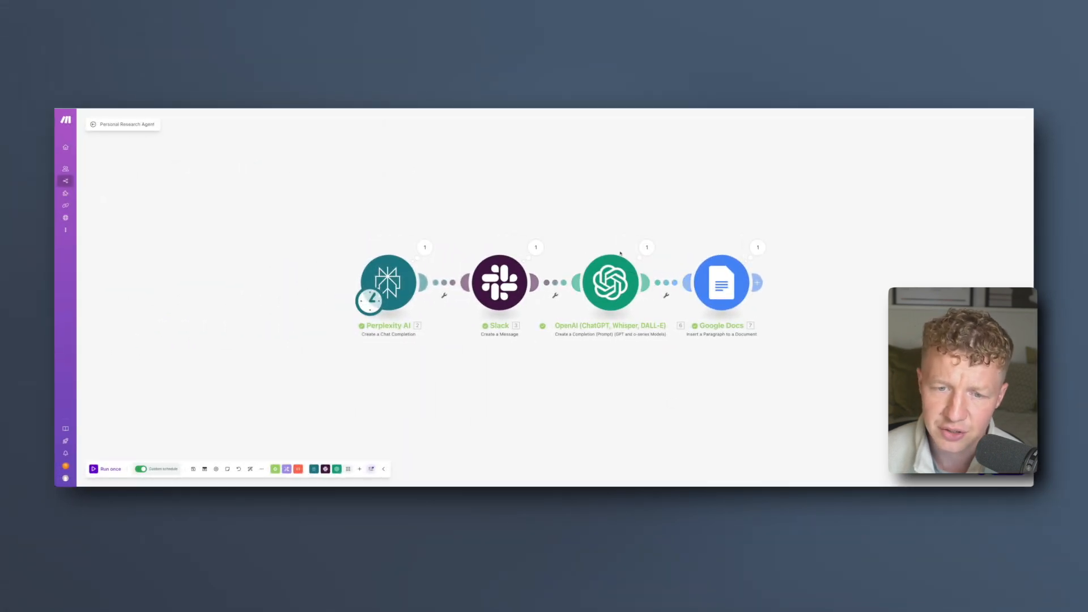
- Run the scenario once, inspect and close Perplexity's output bundle, then switch to Slack
left_click(107, 469)
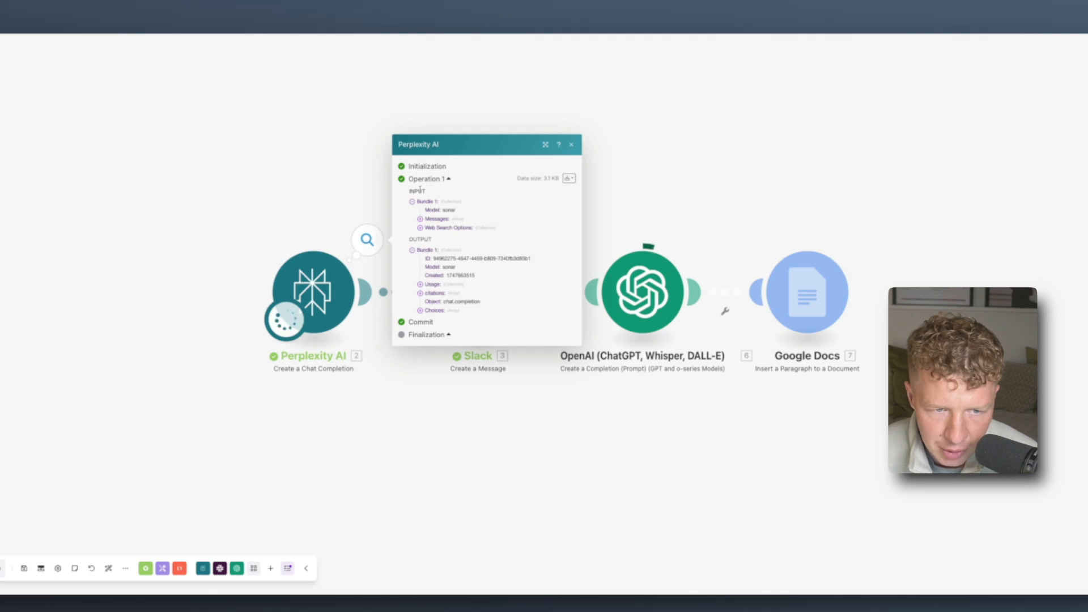
mouse_move(425, 287)
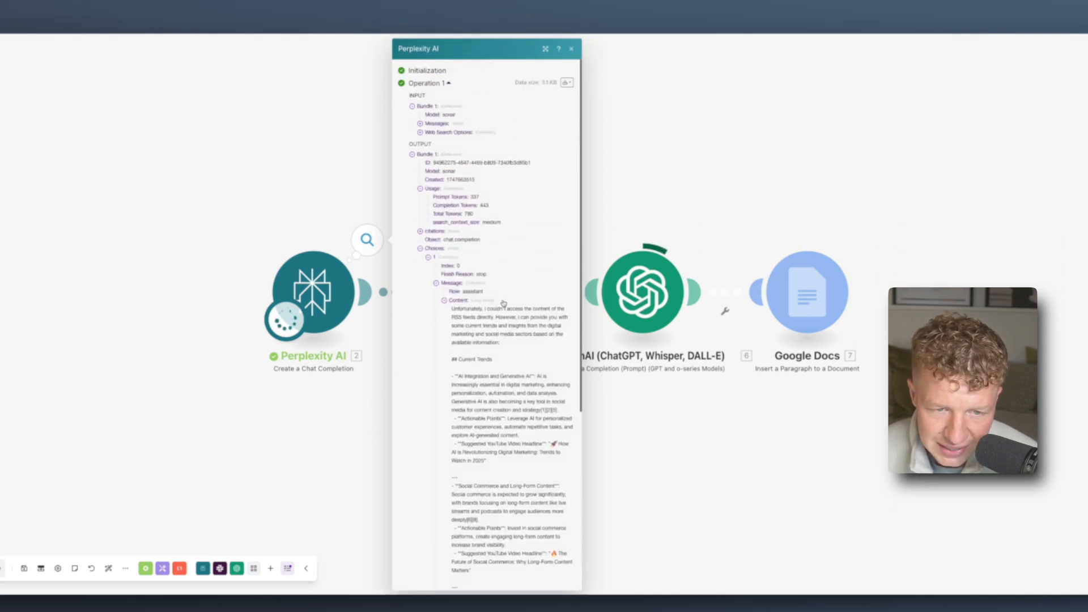
left_click(571, 48)
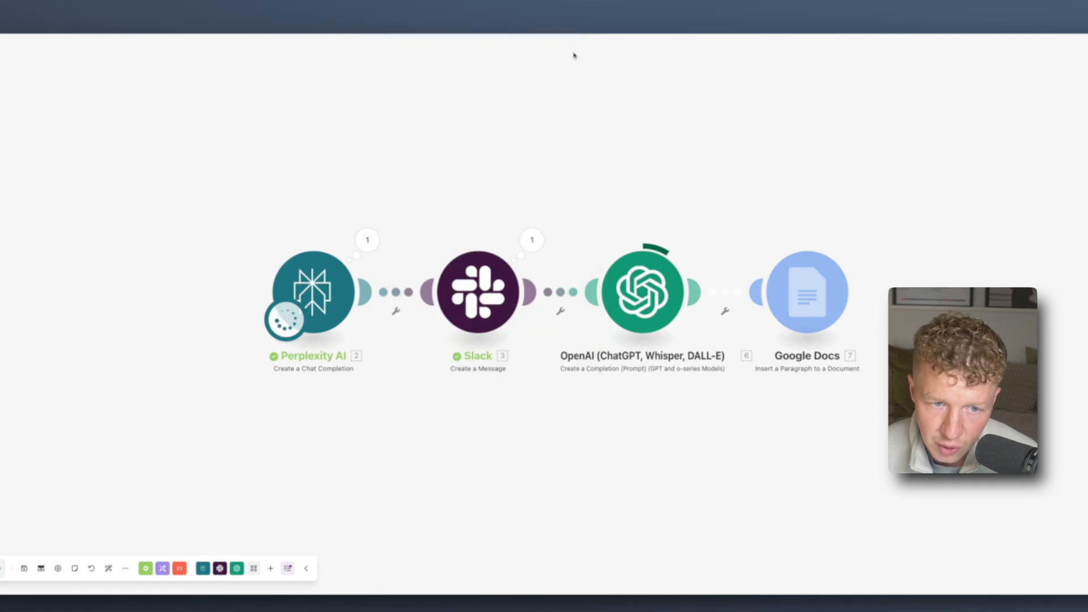
left_click(532, 241)
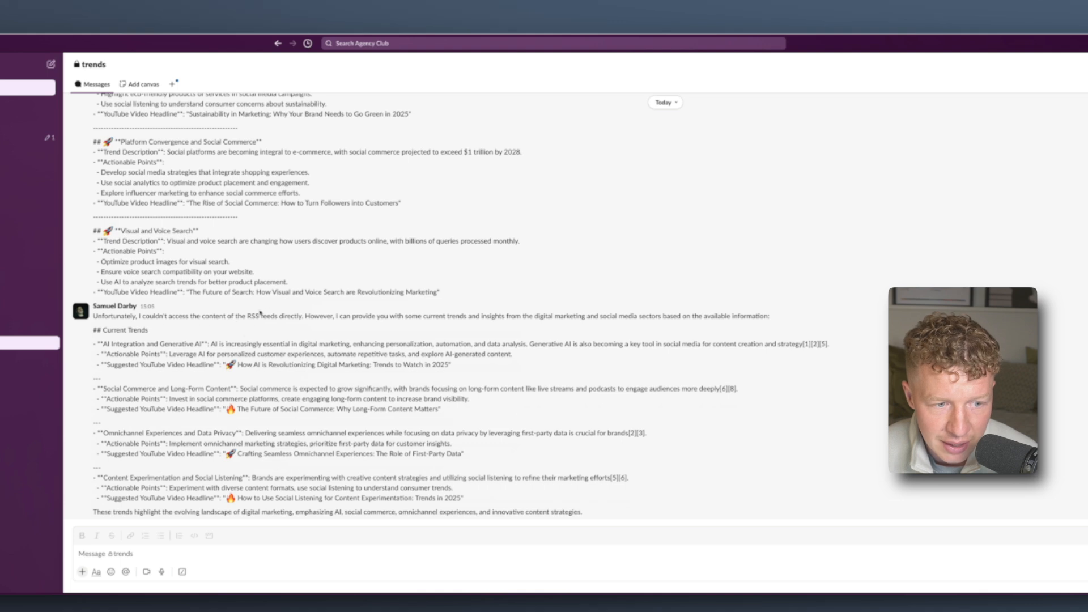
- Scroll Slack's trends channel to the latest bot post with suggested YouTube headlines
scroll("up", 3)
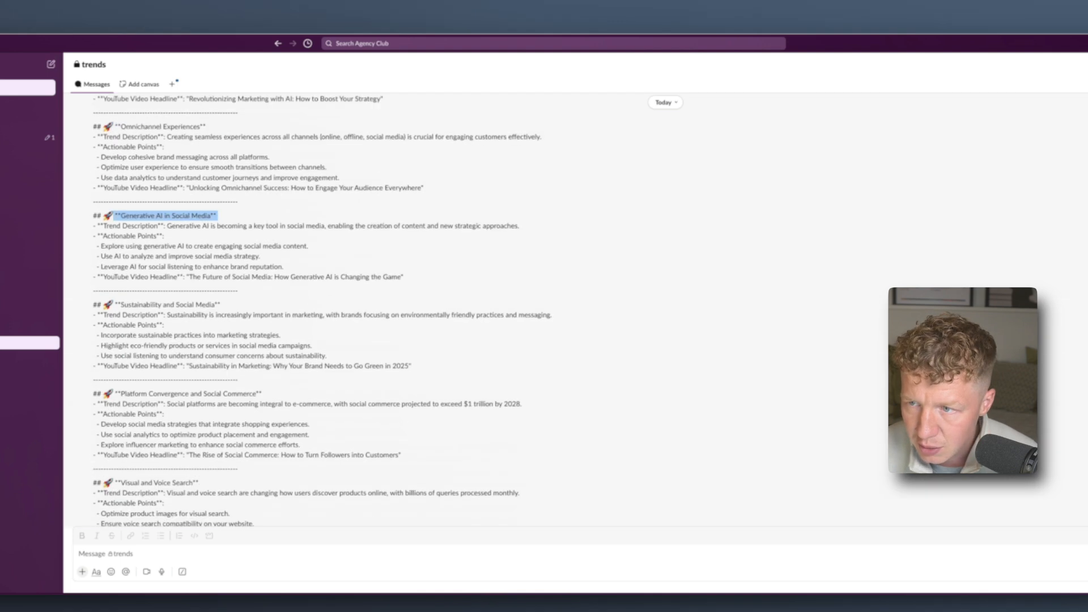
scroll("down", 3)
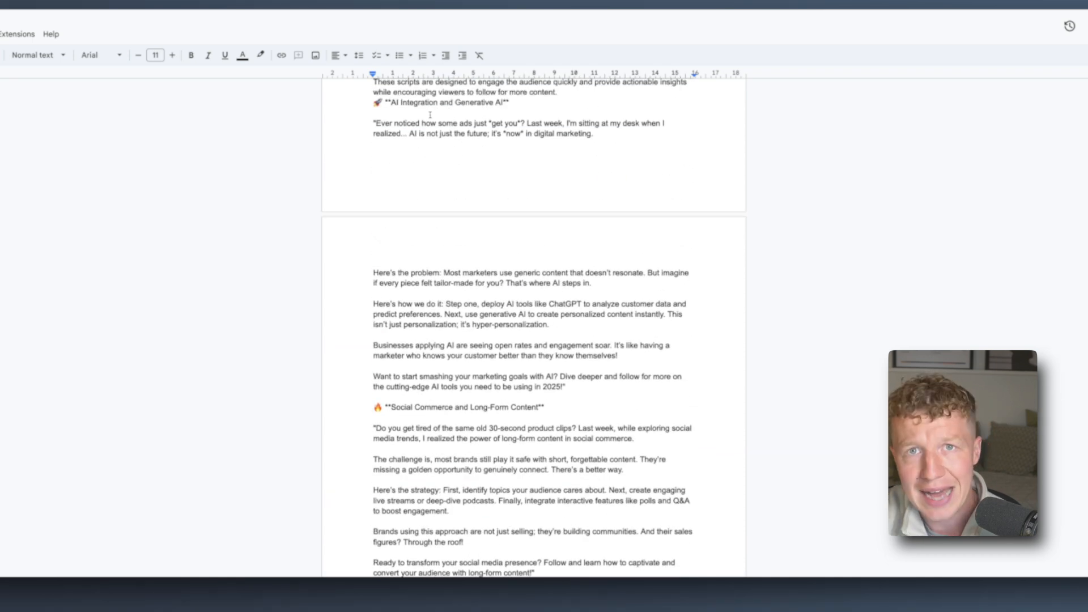
scroll("down", 3)
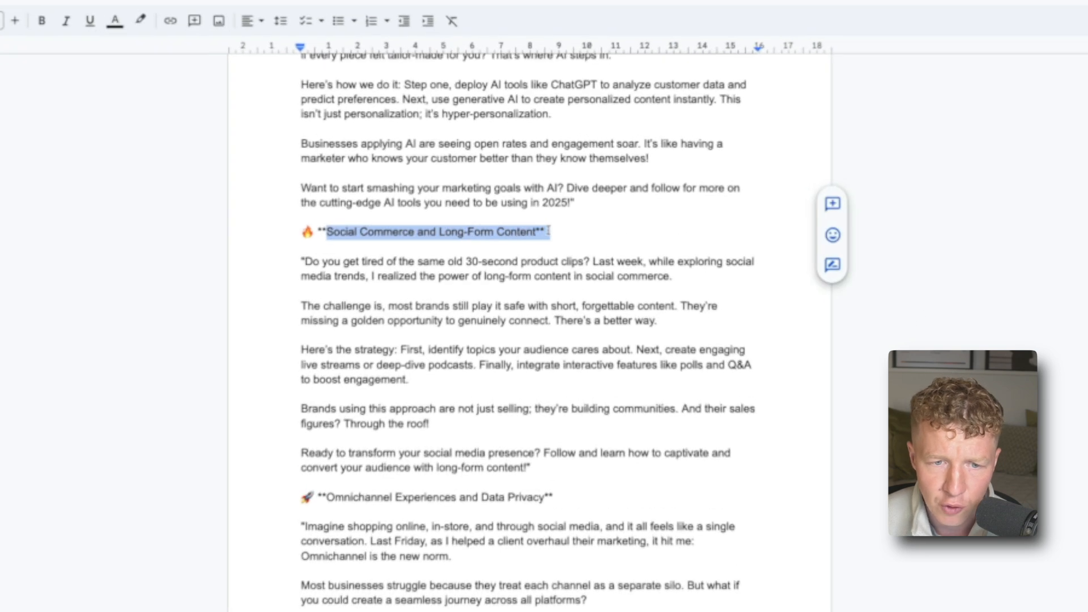
left_click(535, 260)
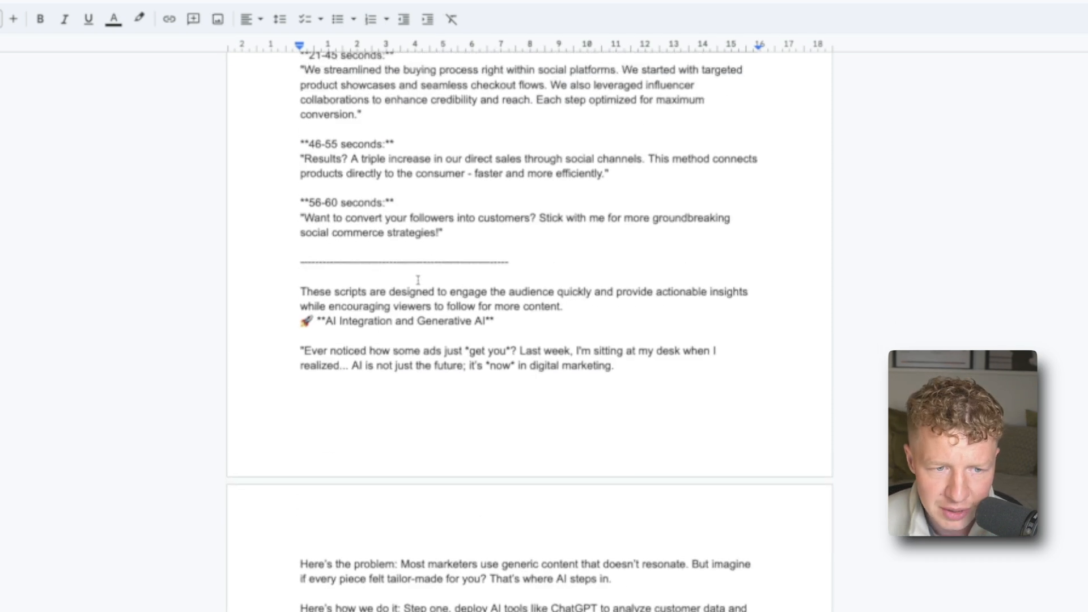
scroll("down", 3)
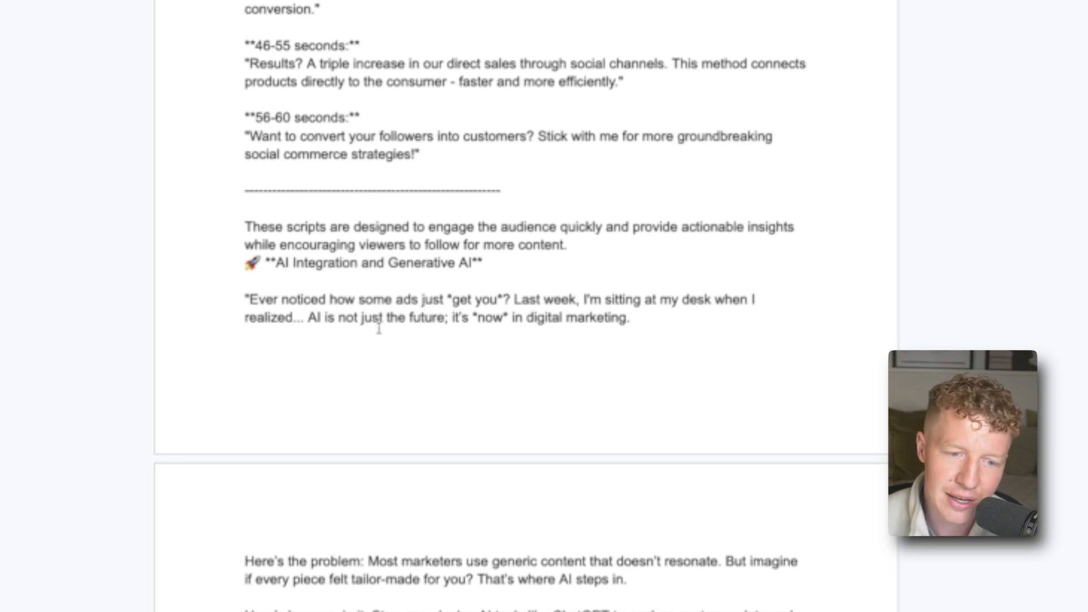
scroll("down", 3)
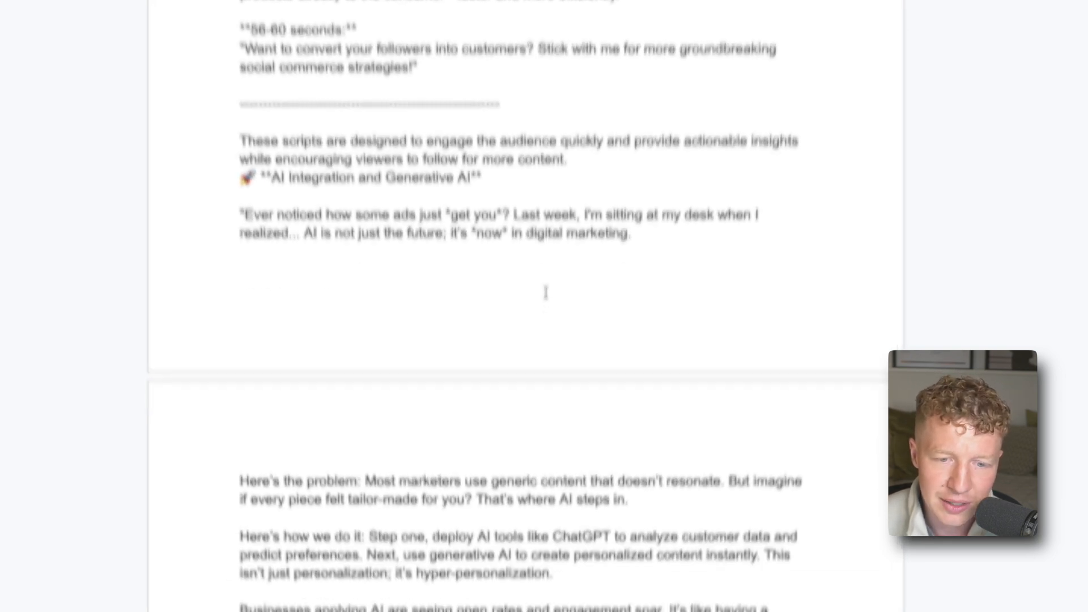
scroll("down", 3)
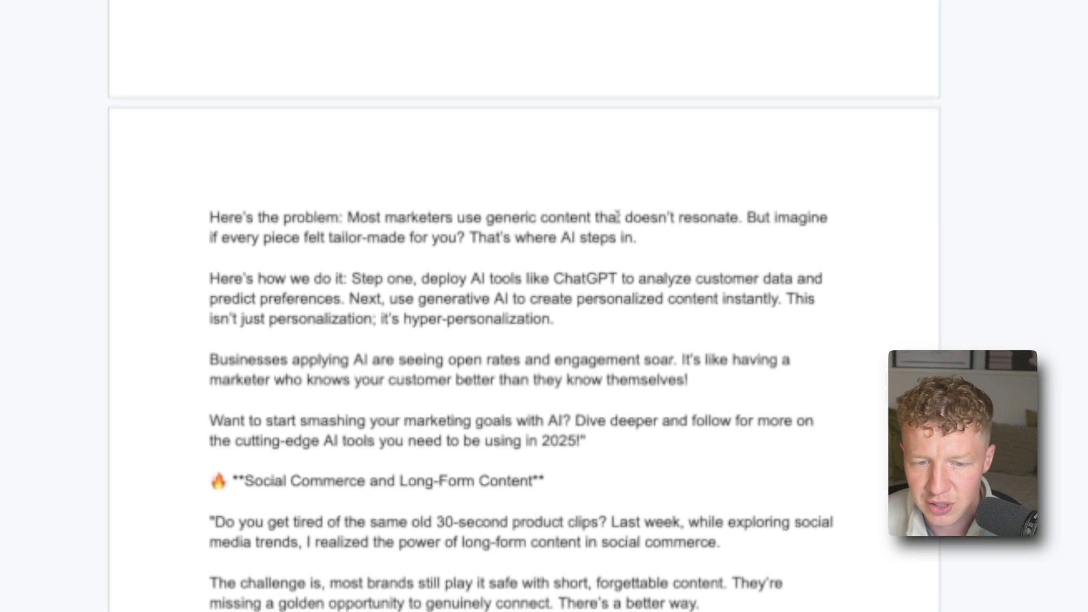
scroll("down", 3)
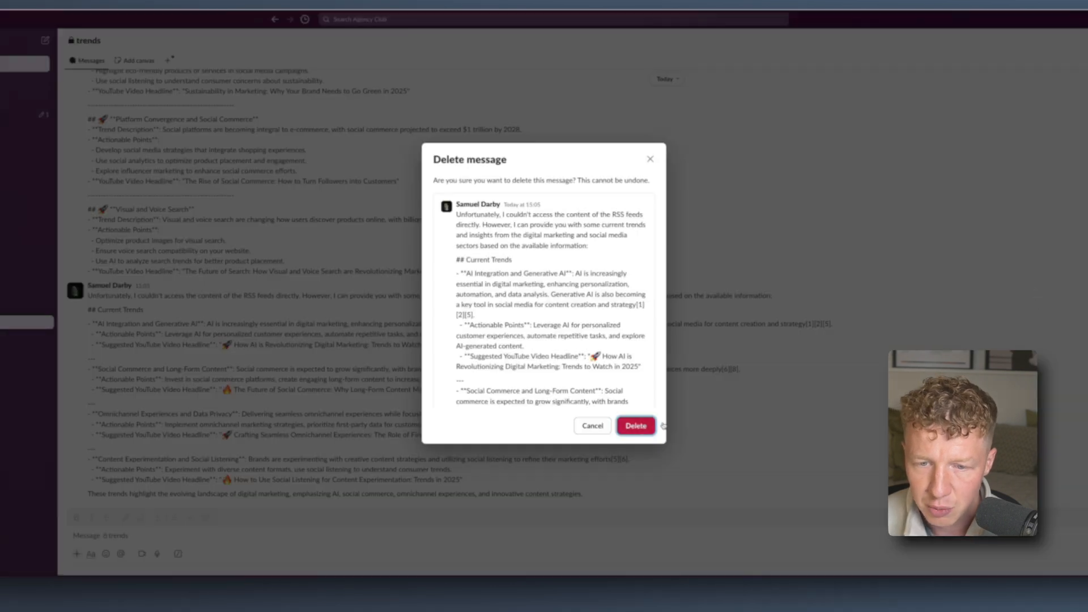
- Confirm deleting the old trends summary message from Slack's trends channel
left_click(634, 426)
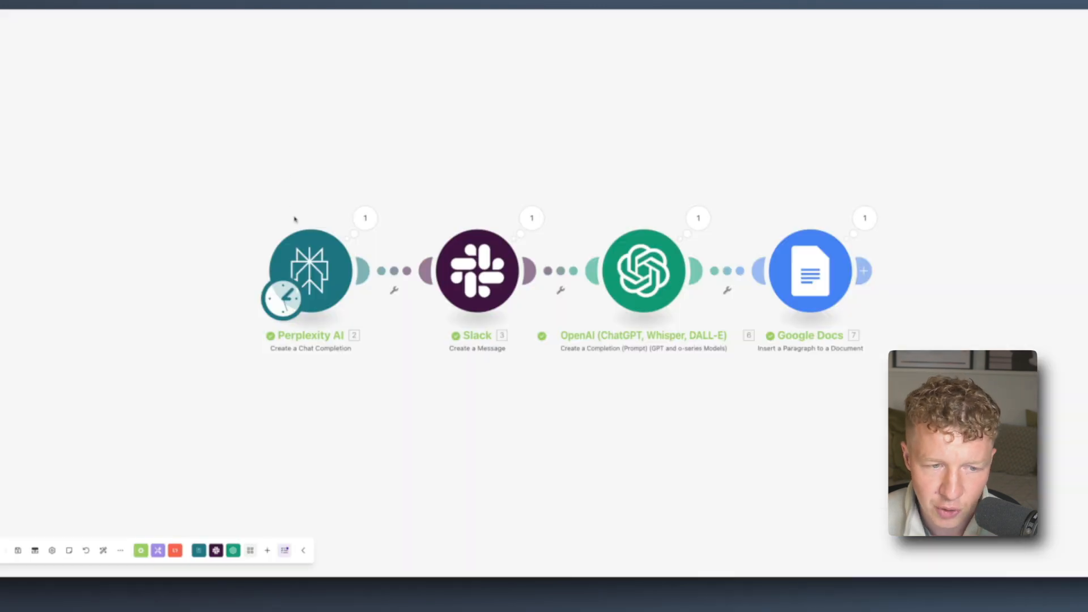
left_click(310, 271)
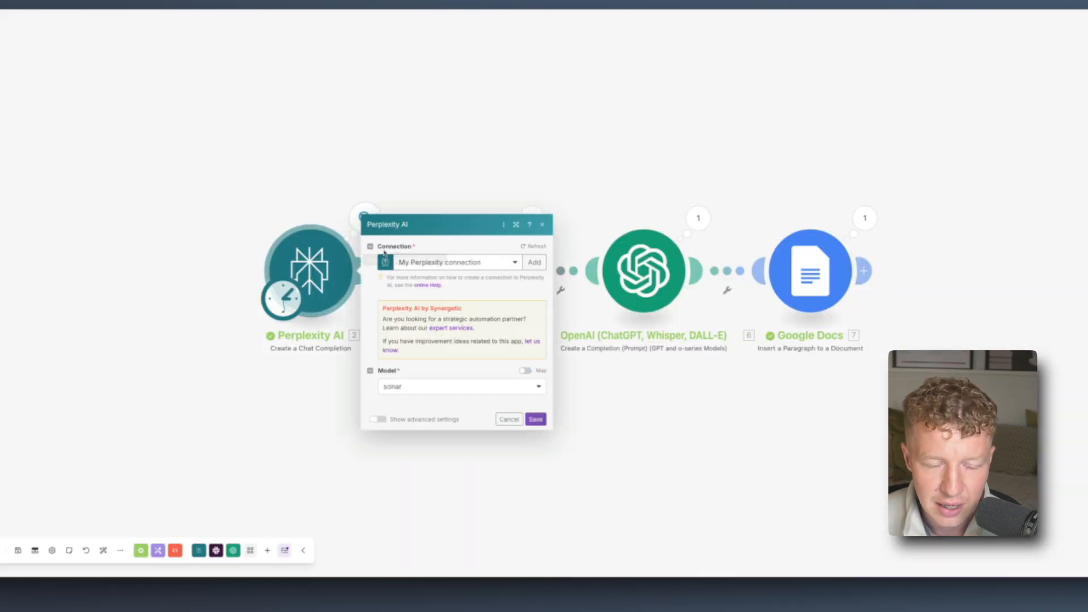
left_click(535, 418)
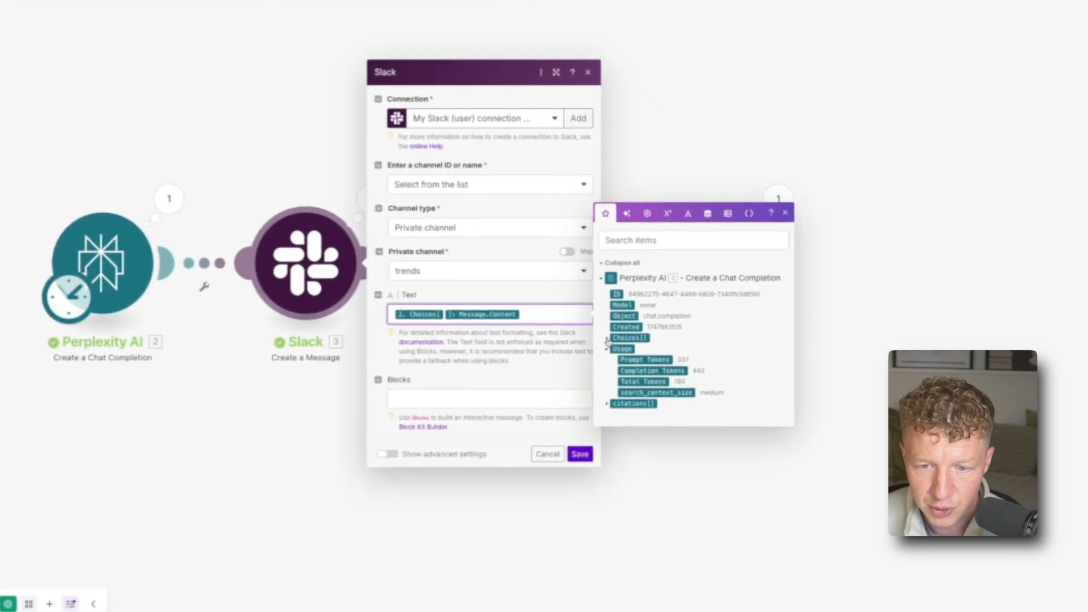
left_click(627, 338)
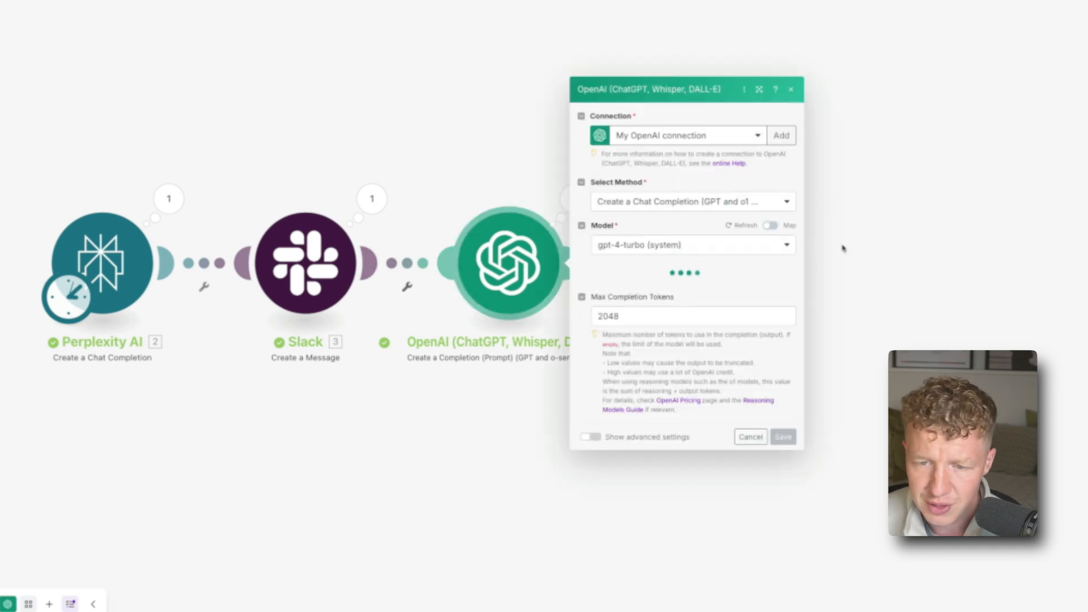
mouse_move(704, 270)
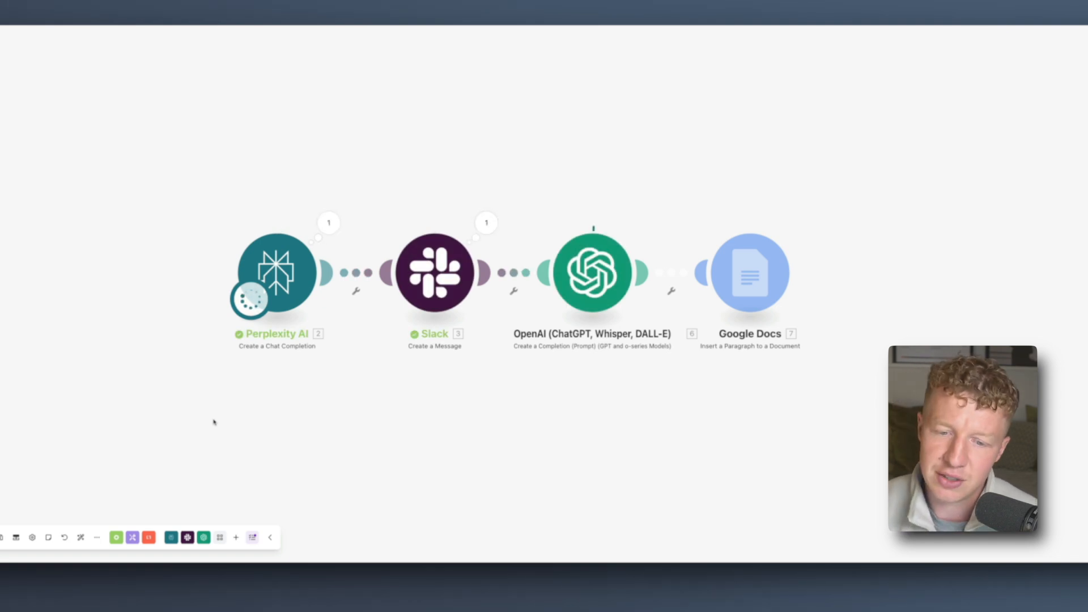
mouse_move(662, 183)
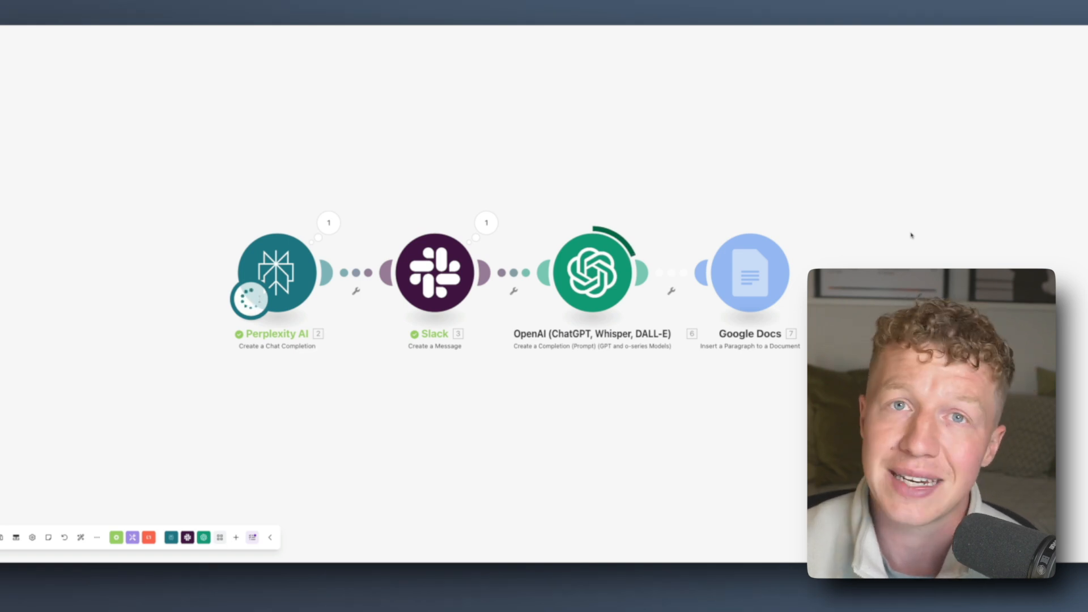
left_click(276, 271)
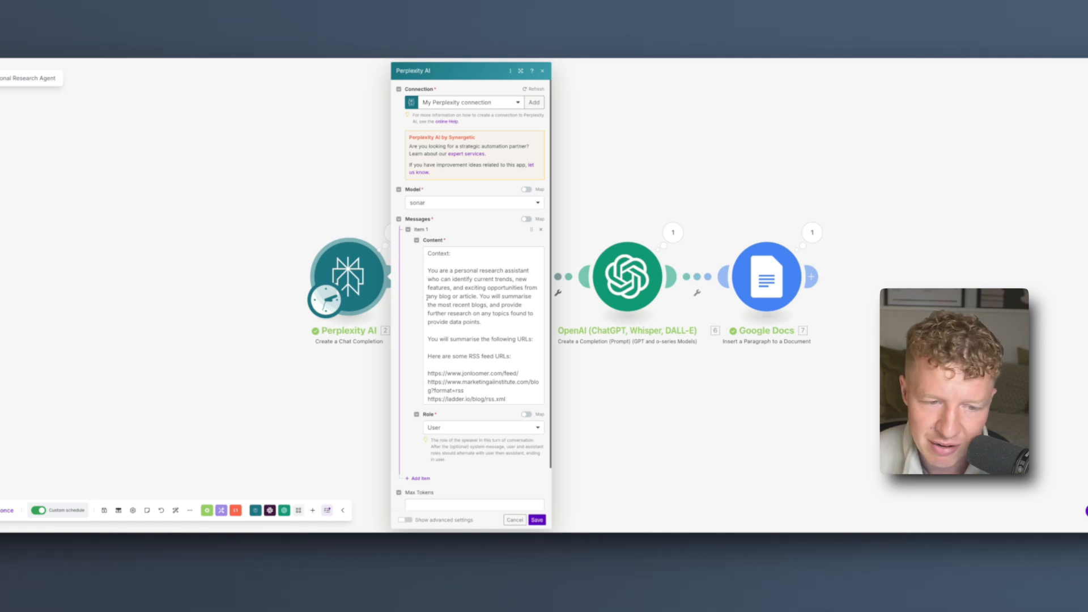
scroll("down", 3)
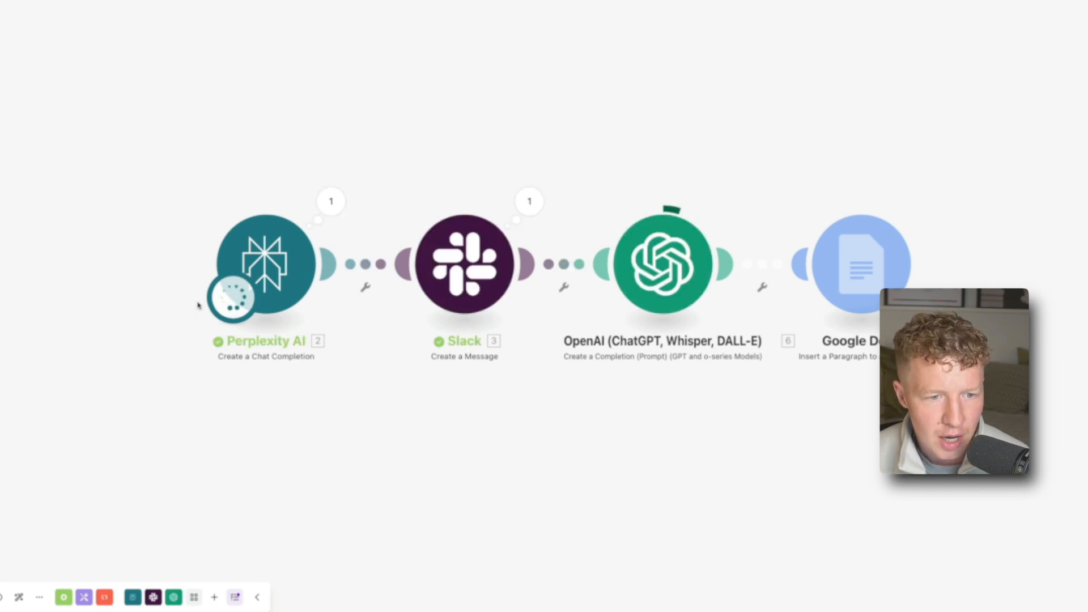
mouse_move(163, 327)
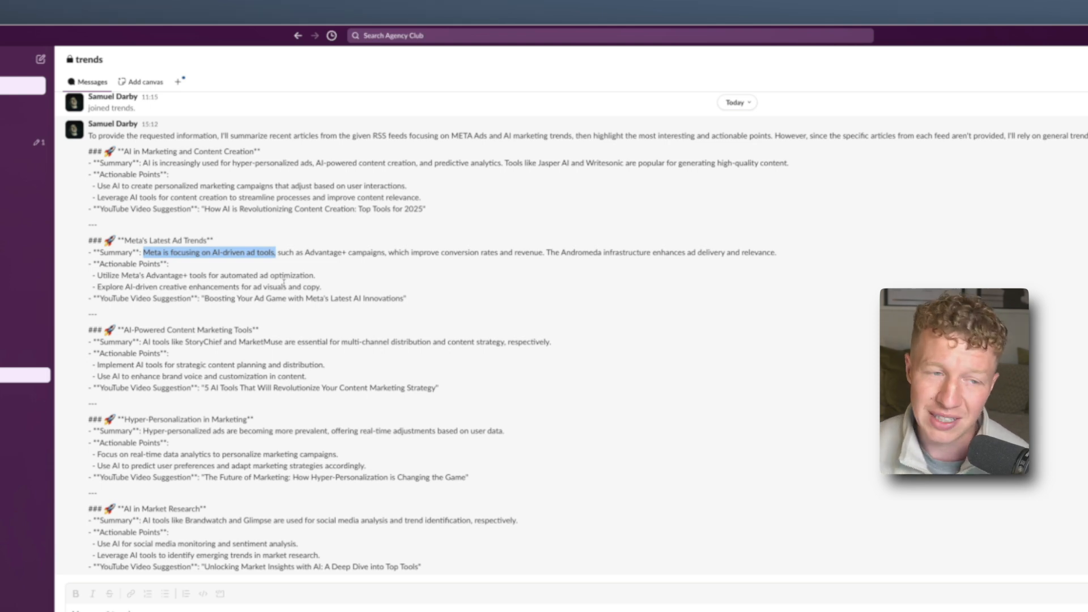
- Scroll the #trends summary and highlight the AI in Market Research section
scroll("down", 3)
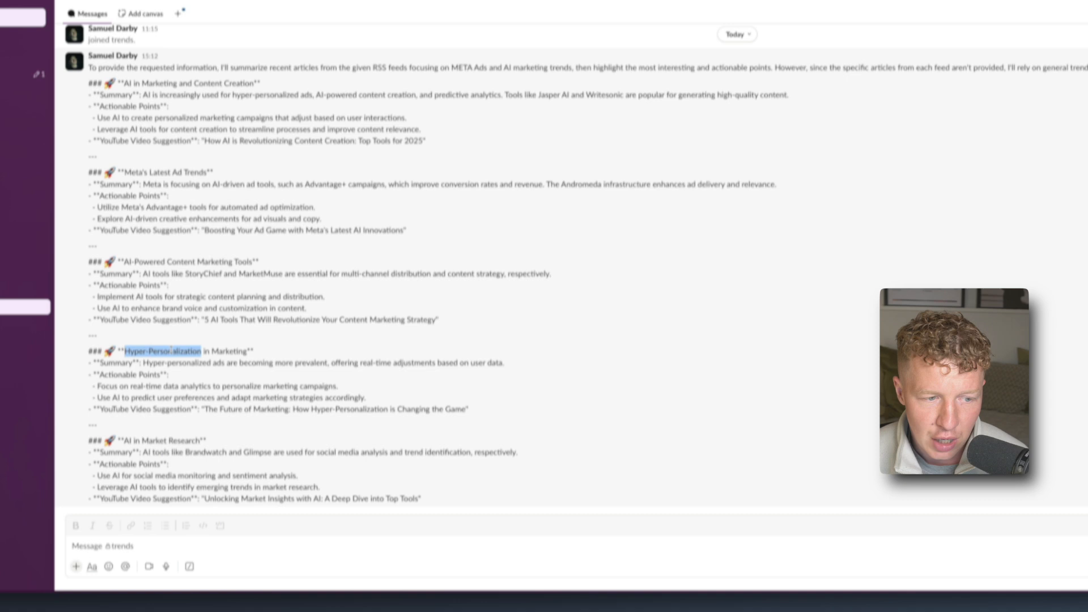
scroll("down", 3)
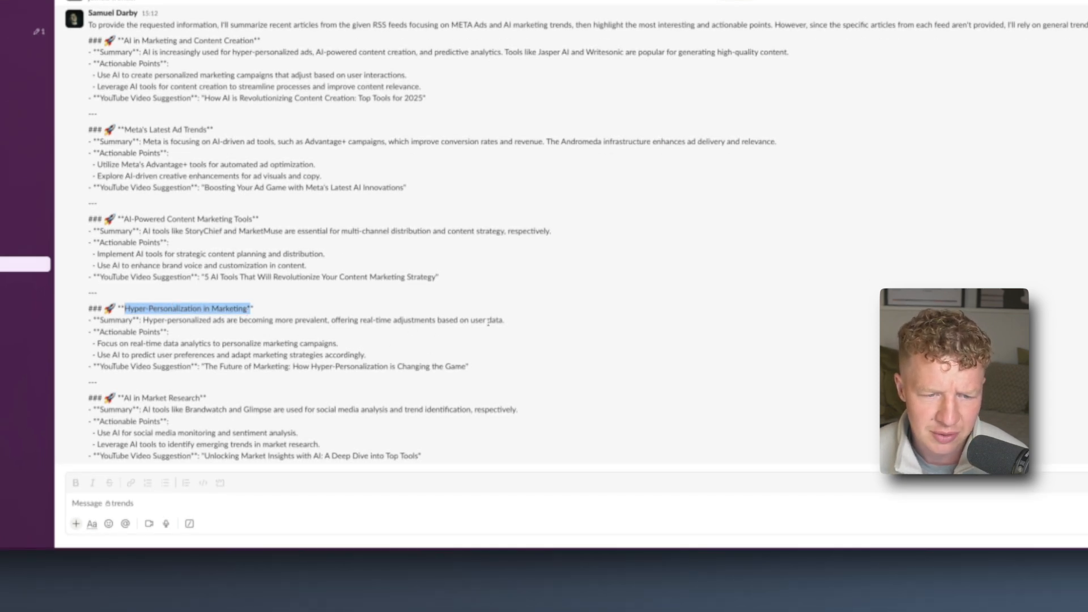
mouse_move(417, 343)
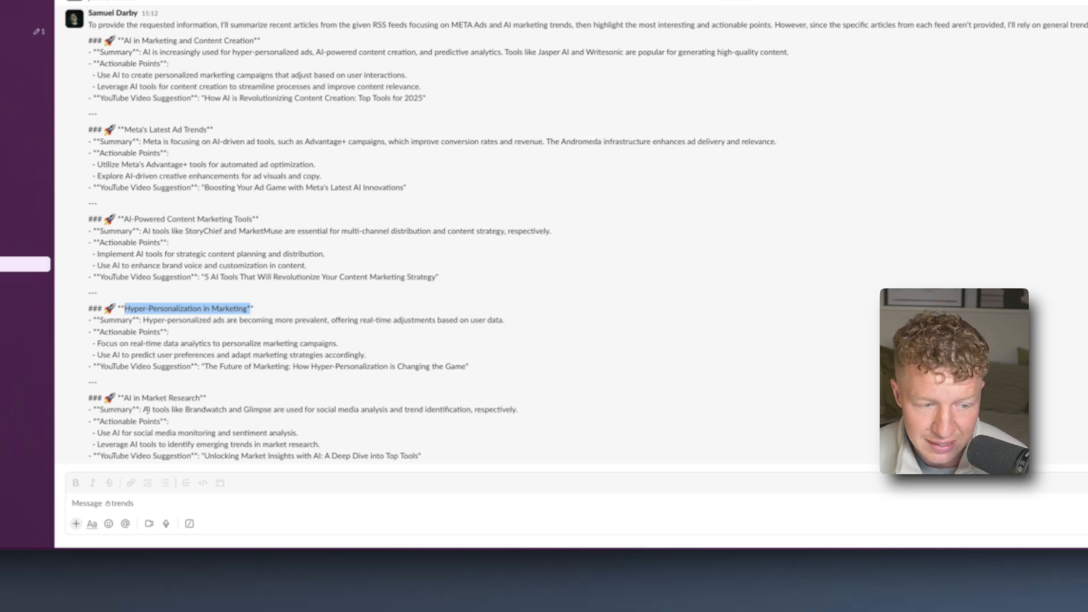
left_click_drag(143, 409, 337, 408)
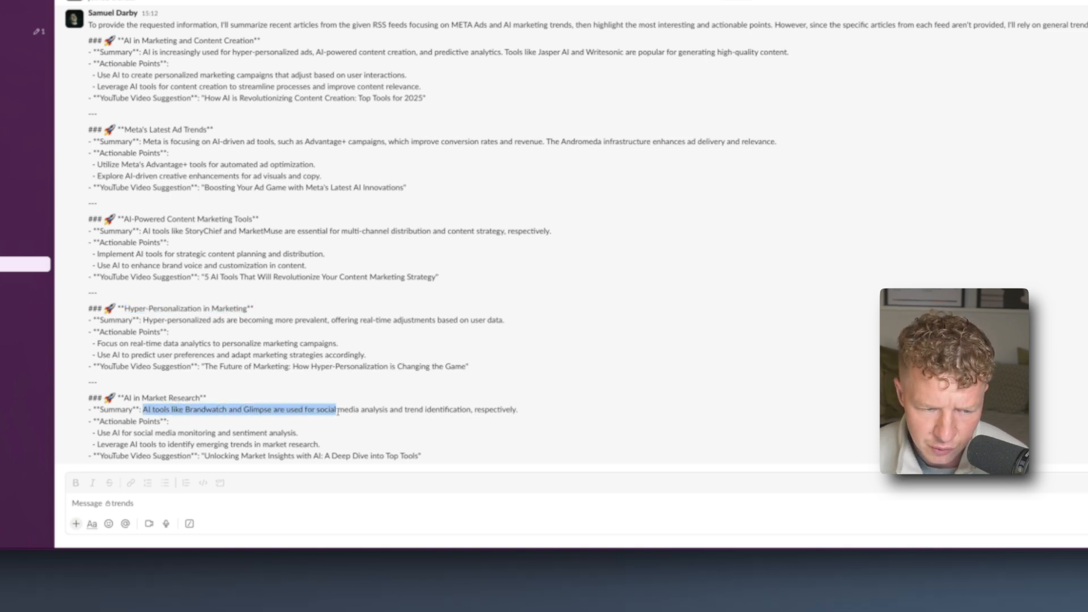
left_click_drag(336, 409, 517, 409)
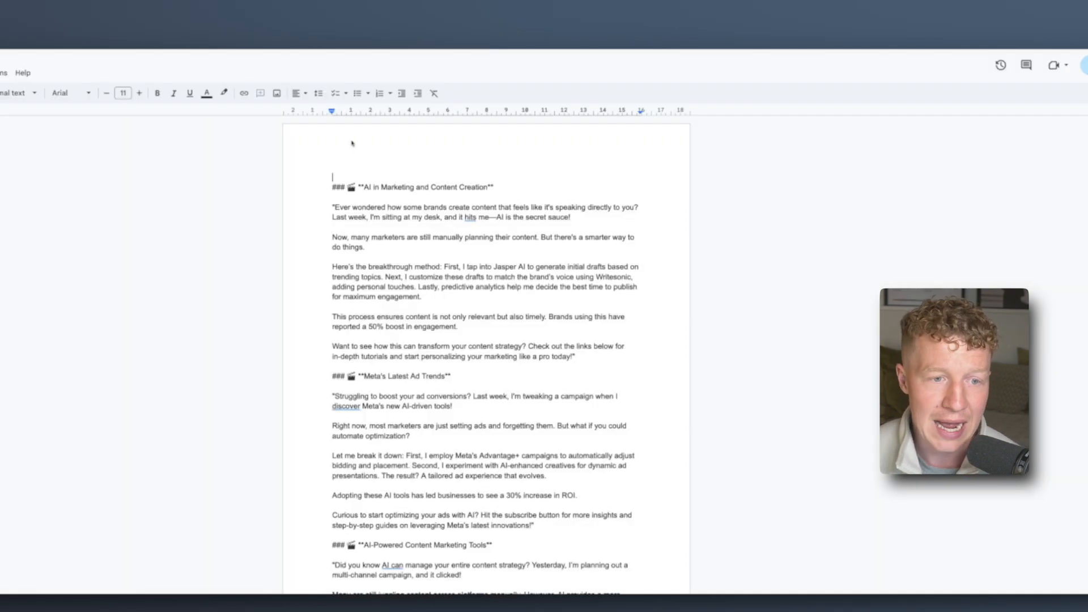
- Scroll through the new Short video scripts in the Google Doc
scroll("down", 3)
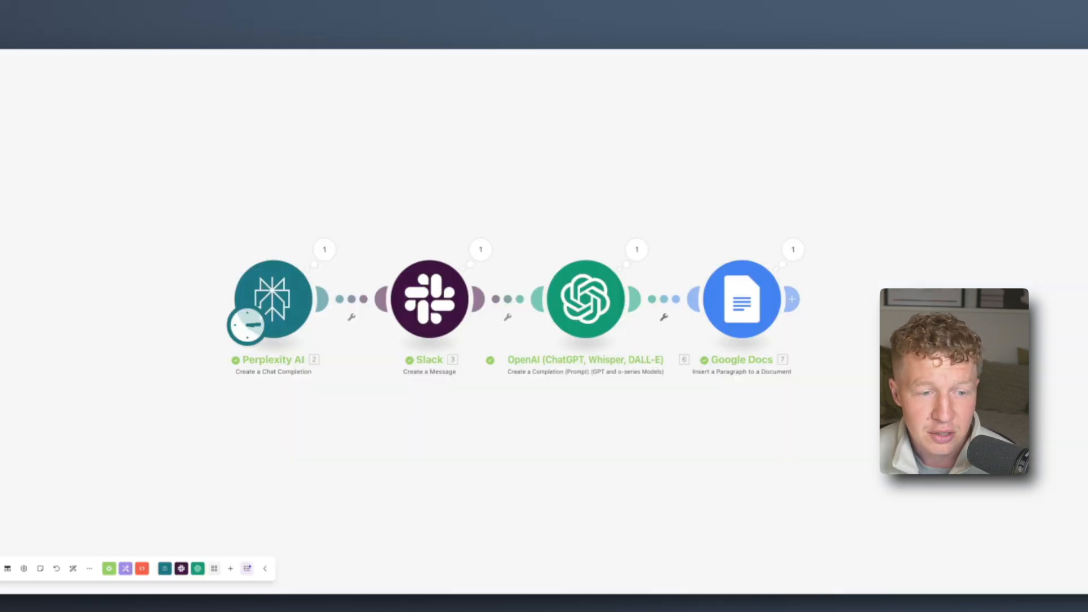
mouse_move(64, 178)
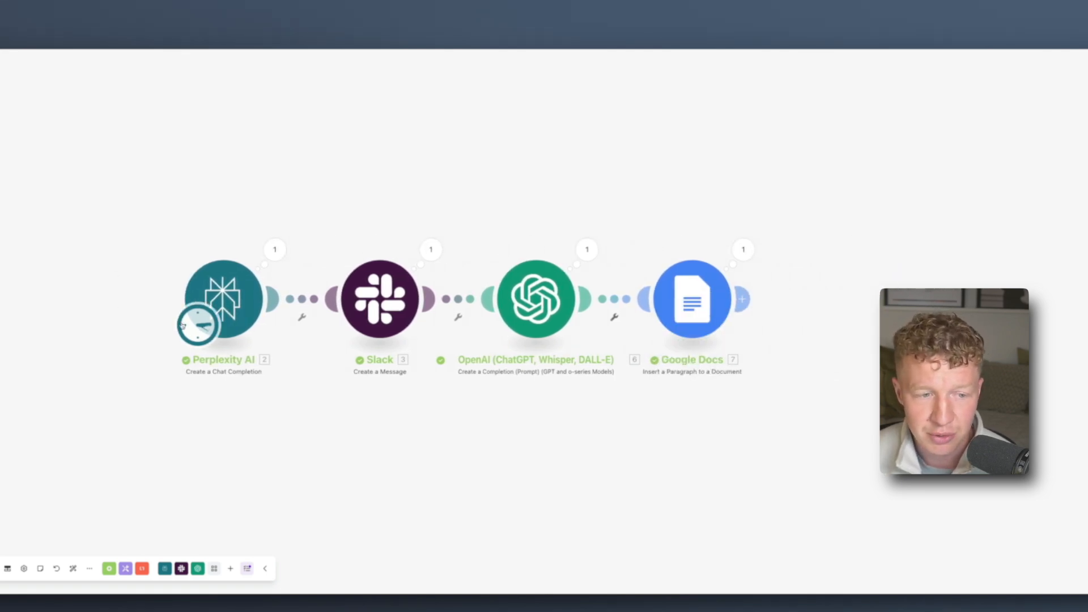
- Set the Perplexity trigger schedule to all days of the week at 12:54 and save
left_click(197, 325)
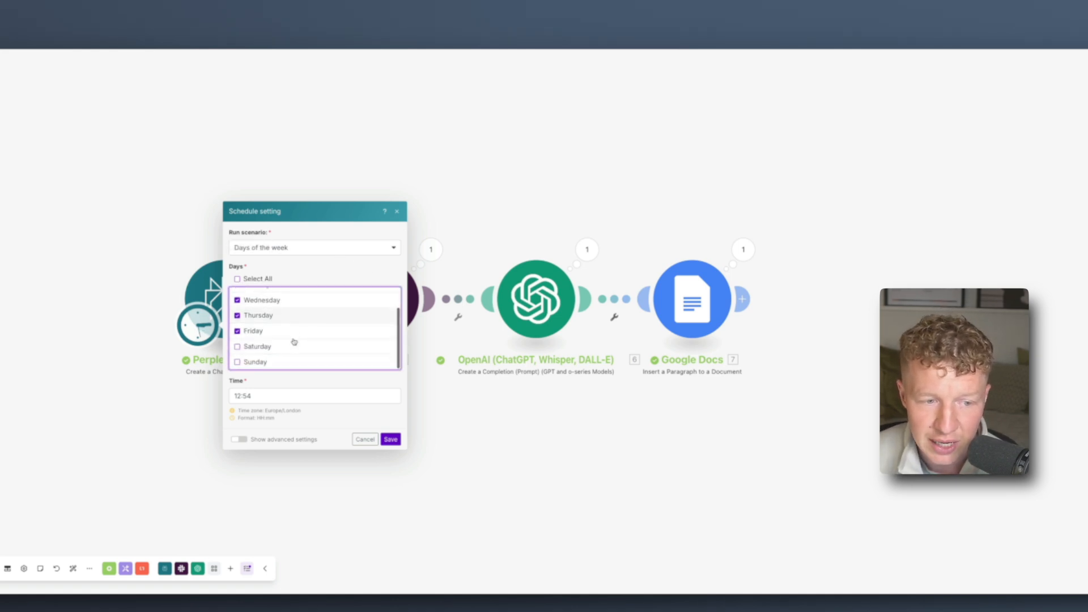
left_click(237, 278)
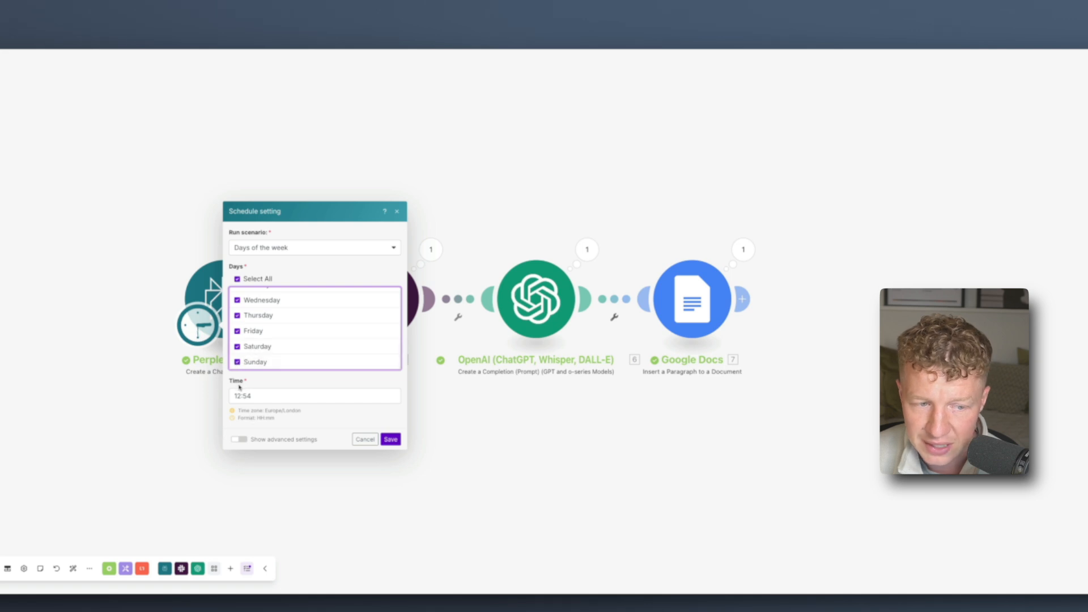
left_click(390, 439)
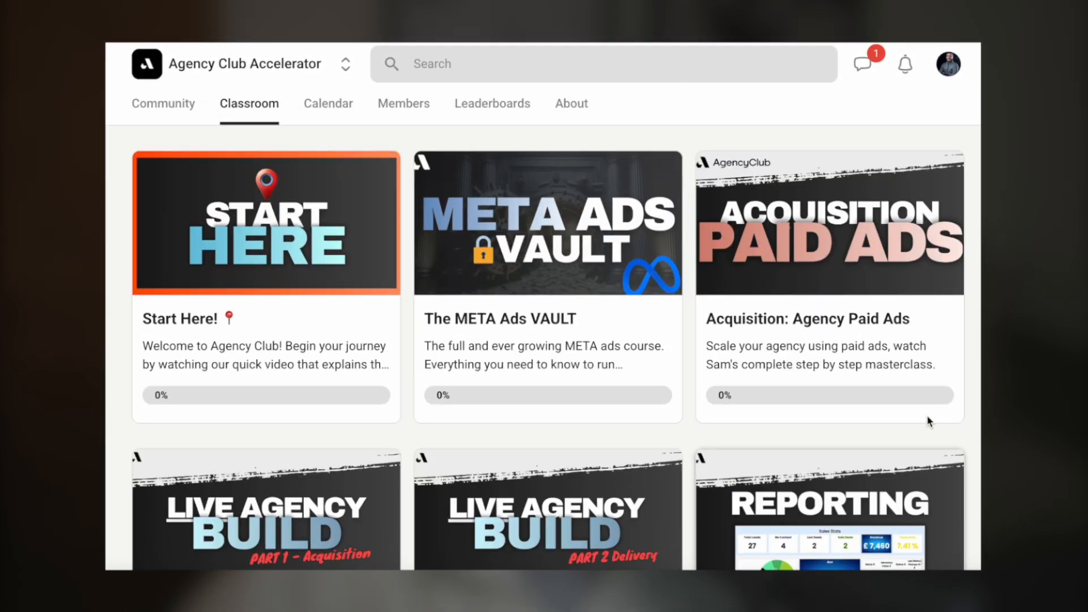
- Scroll the Agency Club Accelerator classroom to see more courses
scroll("down", 3)
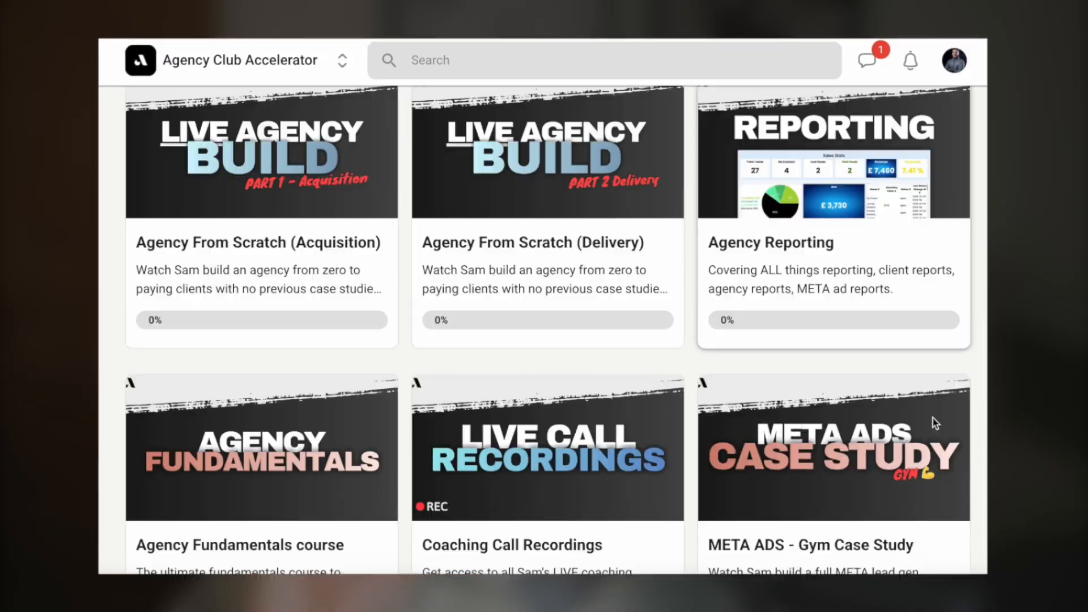